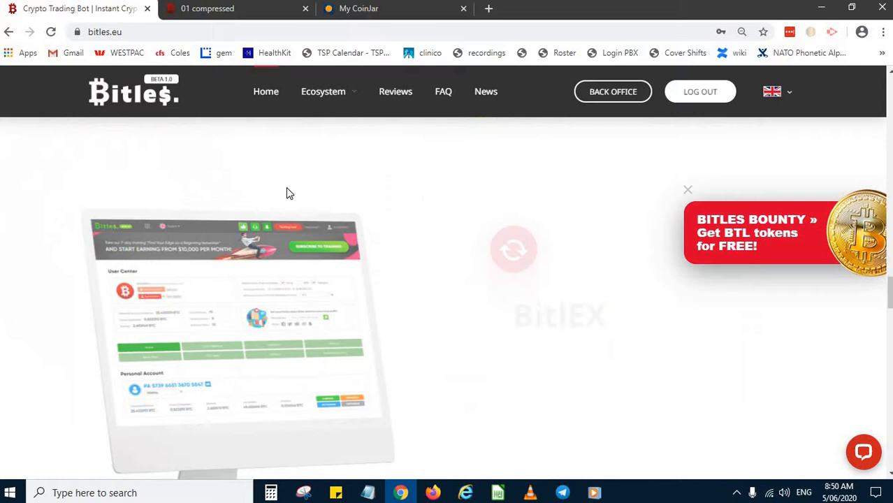
# Enter the personal back office and dismiss the Telegram Bot connection prompt
pyautogui.scroll(-3)
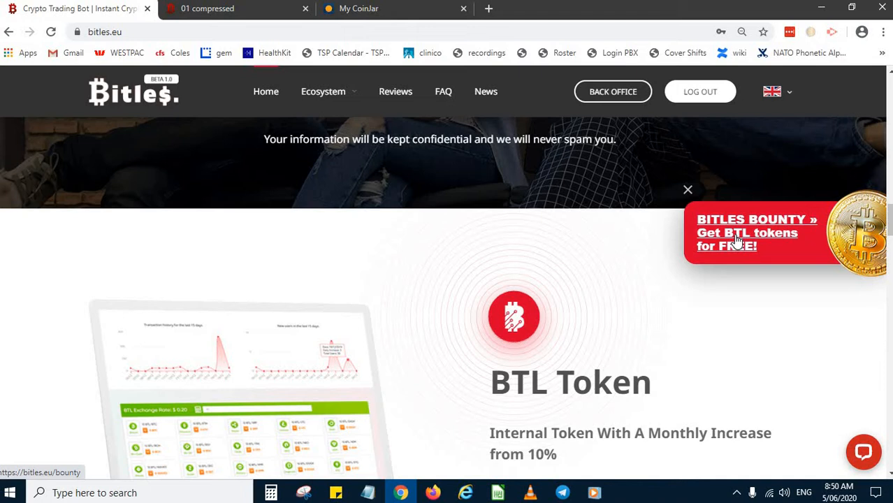
pyautogui.scroll(-3)
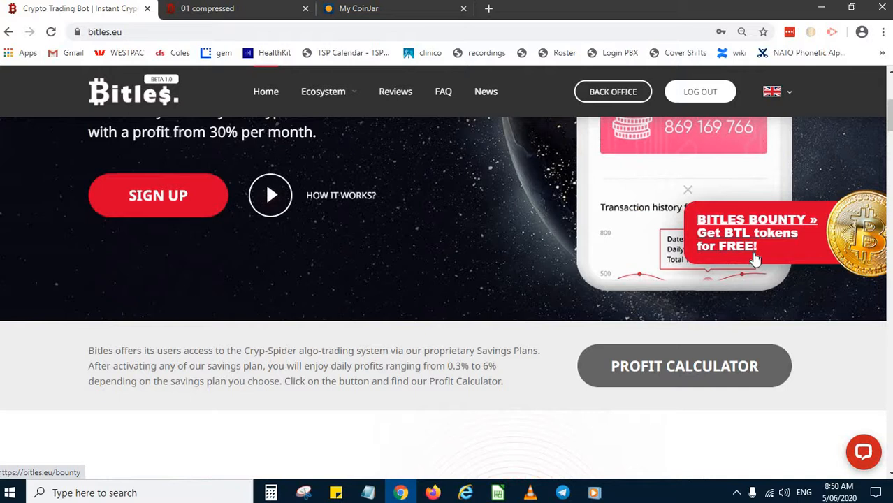
pyautogui.scroll(3)
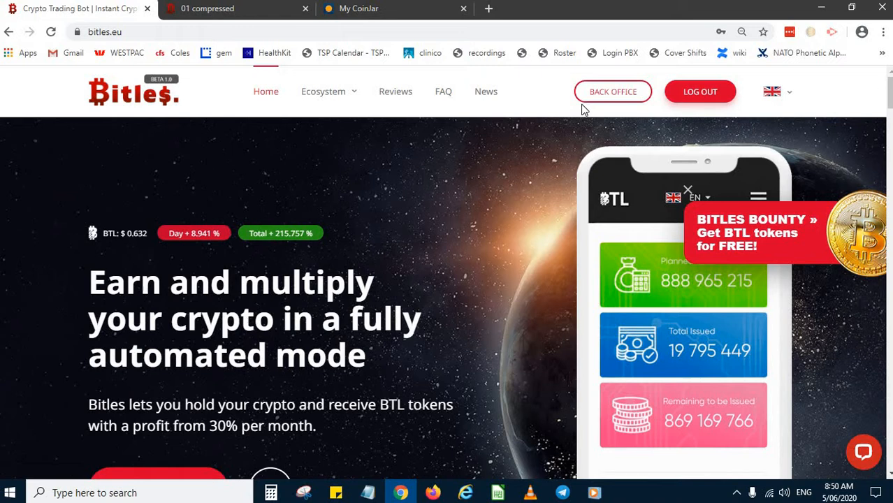
pyautogui.click(612, 92)
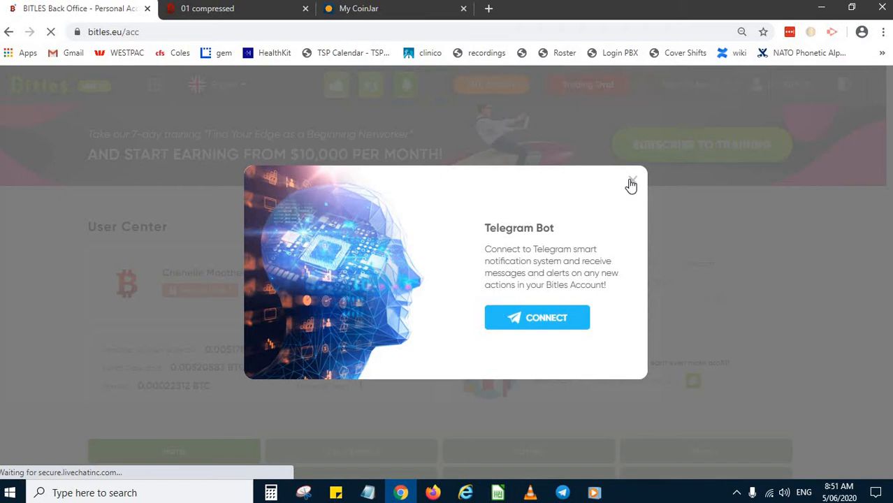
pyautogui.click(631, 178)
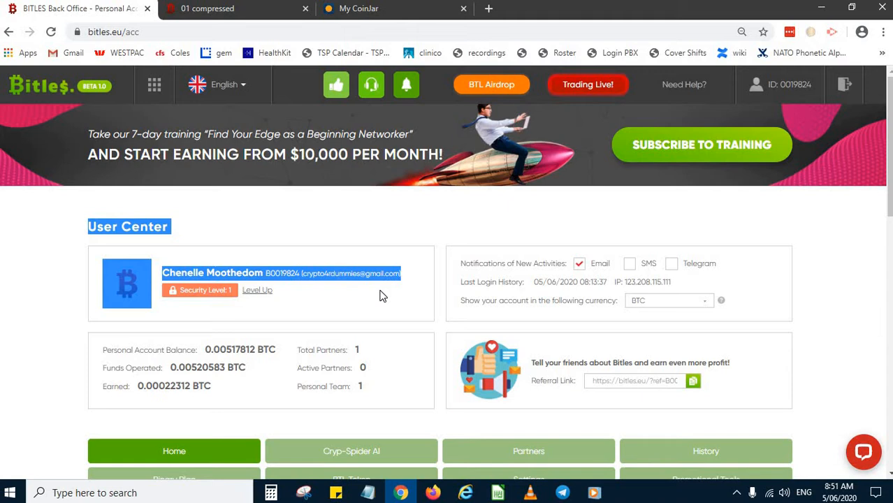
# Review the User Center, Personal Account balances and BTL Token exchange figures
pyautogui.scroll(-3)
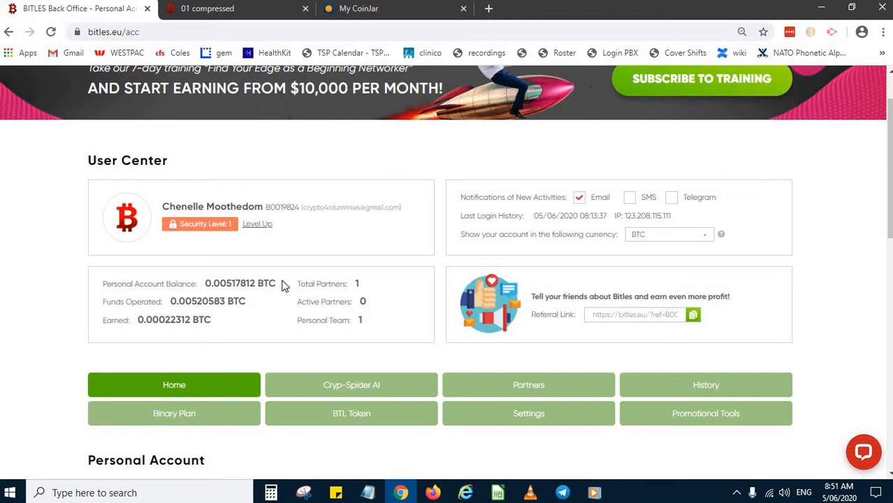
pyautogui.scroll(-3)
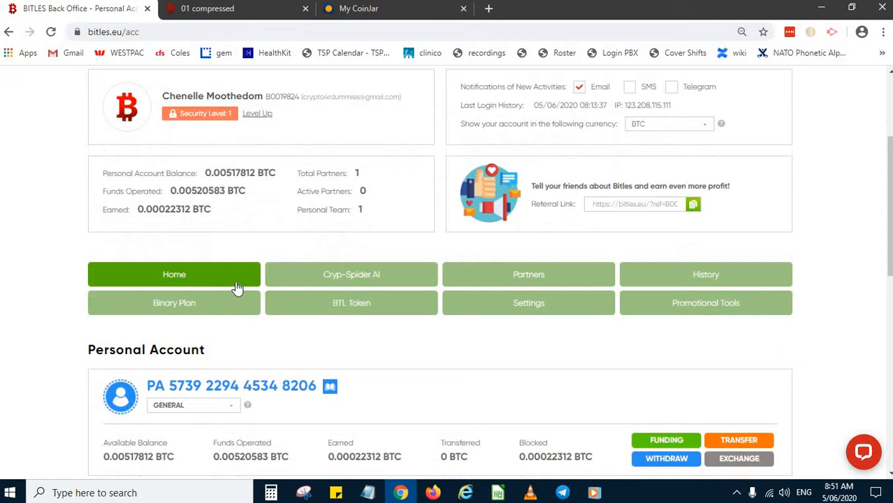
pyautogui.scroll(-3)
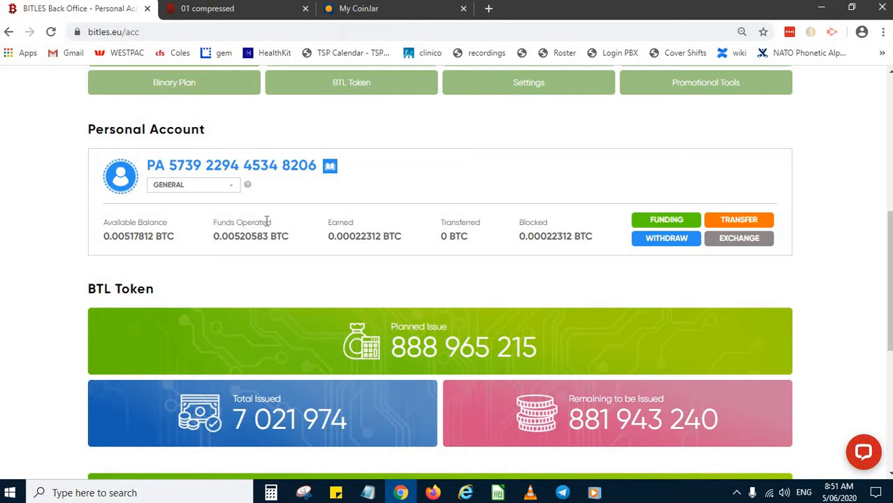
pyautogui.scroll(-3)
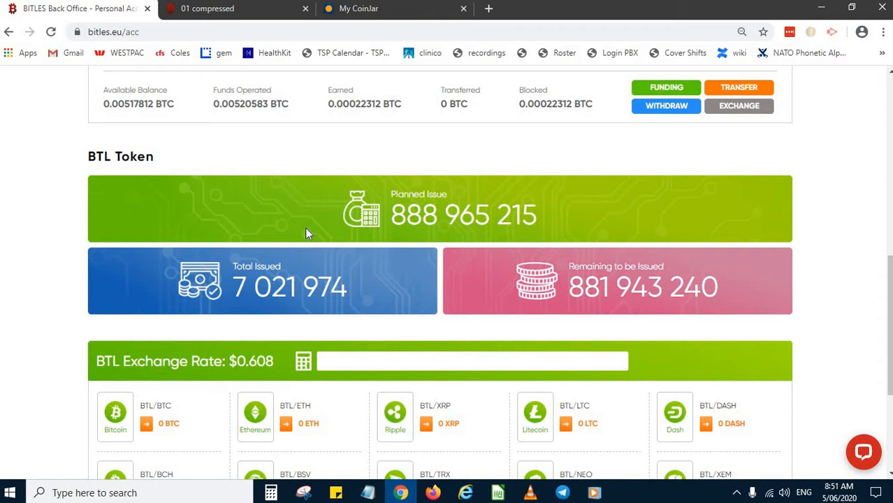
pyautogui.scroll(-3)
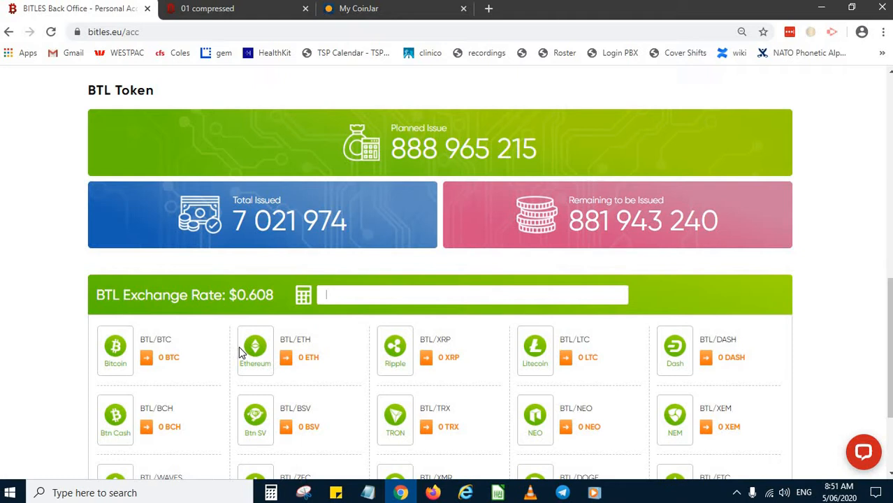
pyautogui.write('10')
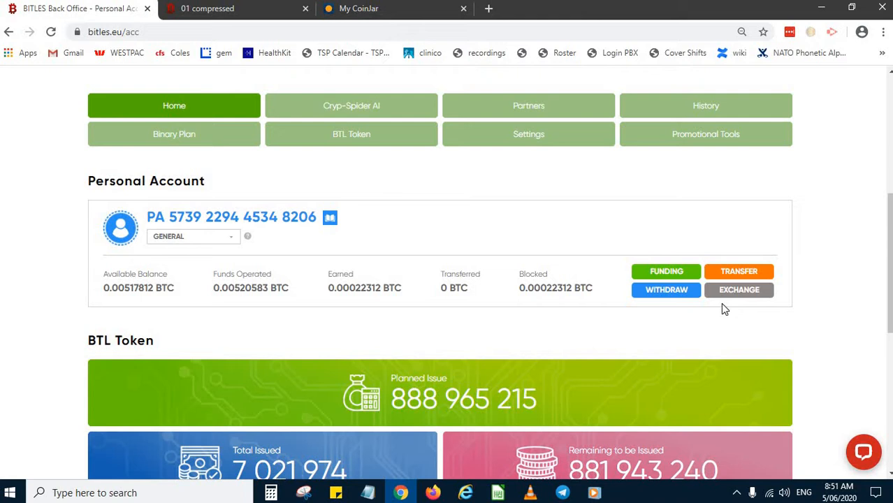
pyautogui.moveTo(666, 271)
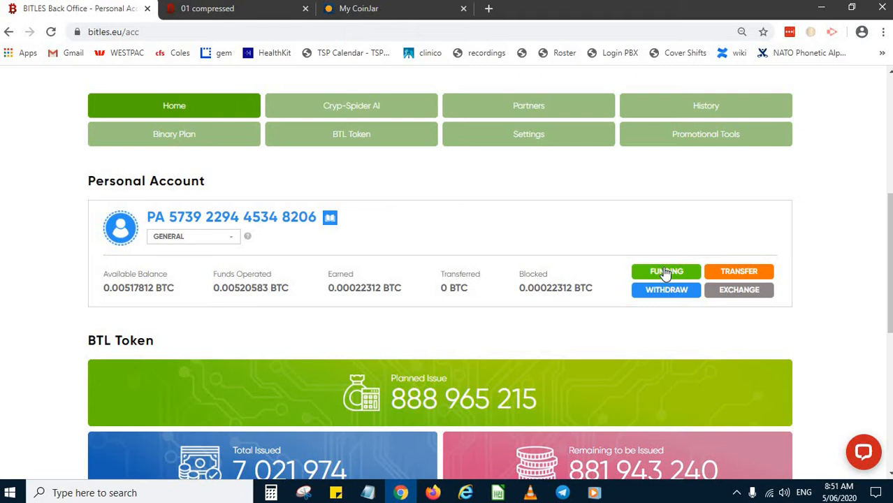
# Request a bitcoin funding deposit of 0.0200 BTC and continue to its payment details
pyautogui.click(665, 271)
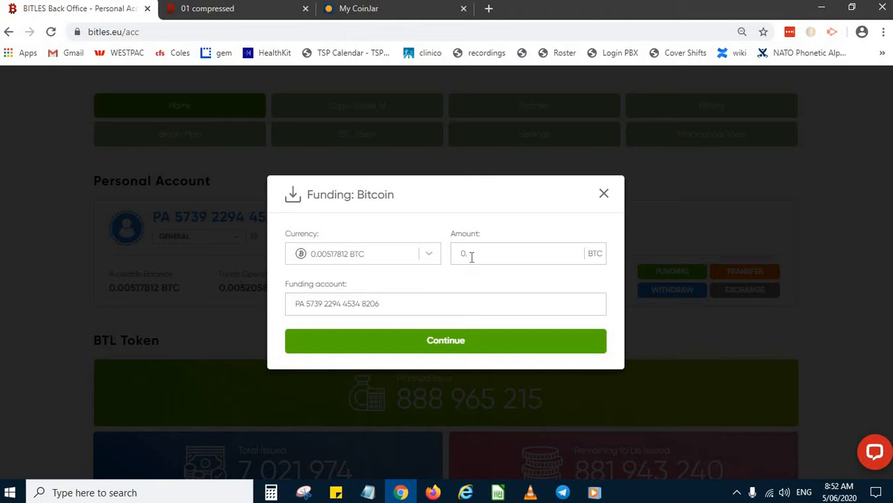
pyautogui.write('0.0200')
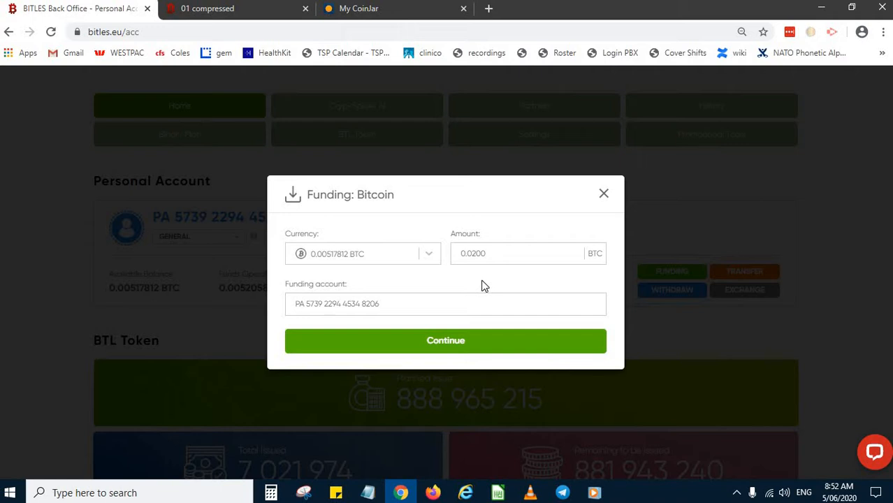
pyautogui.click(444, 341)
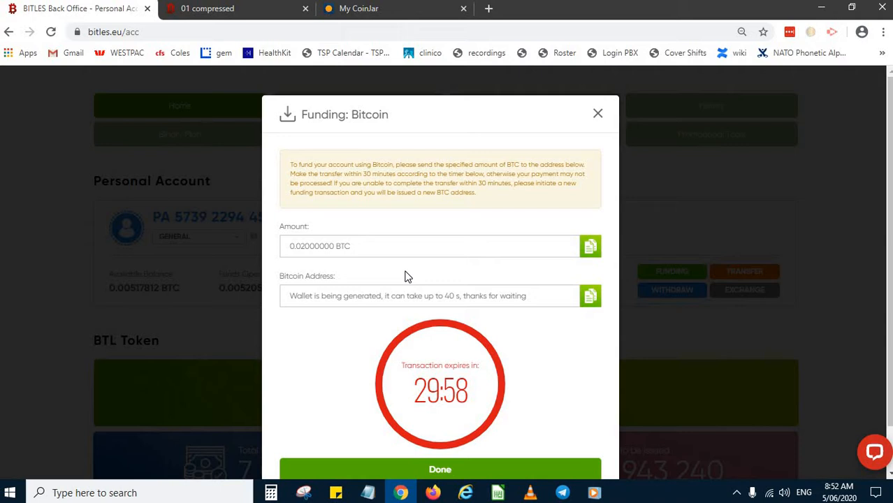
pyautogui.moveTo(378, 294)
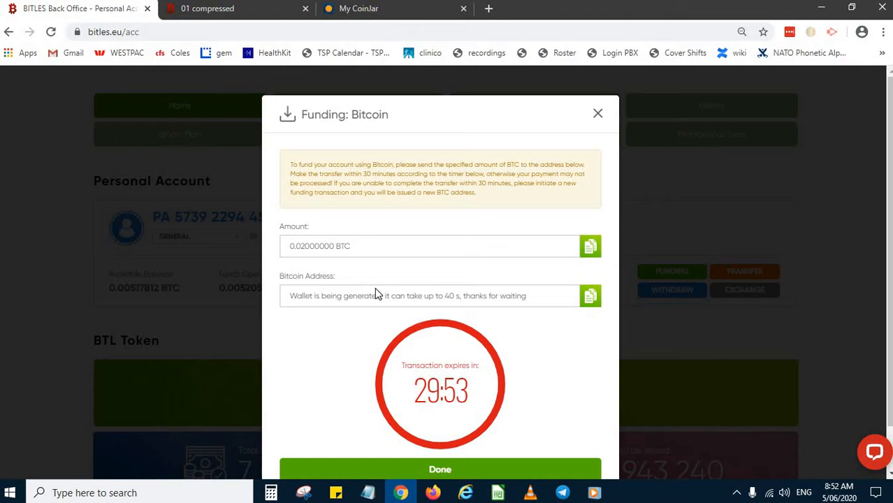
pyautogui.moveTo(371, 308)
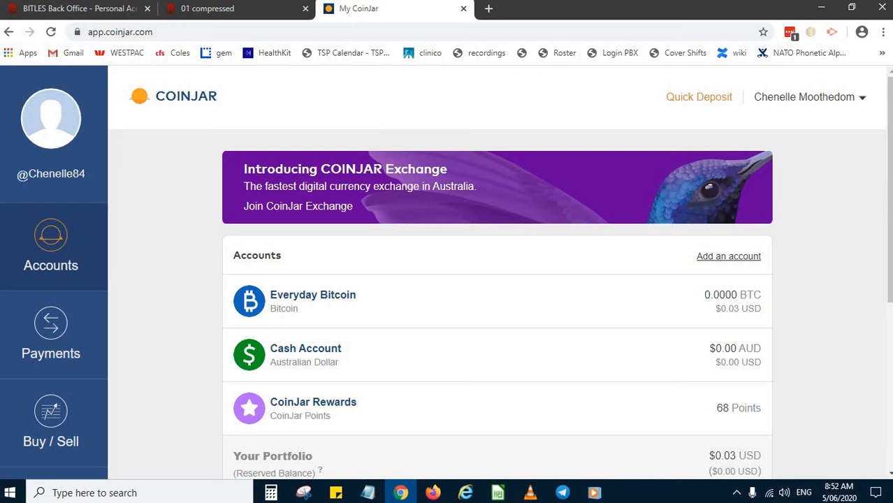
# Send a 0.020 BTC payment from Everyday Bitcoin for review; it fails for insufficient funds
pyautogui.click(313, 300)
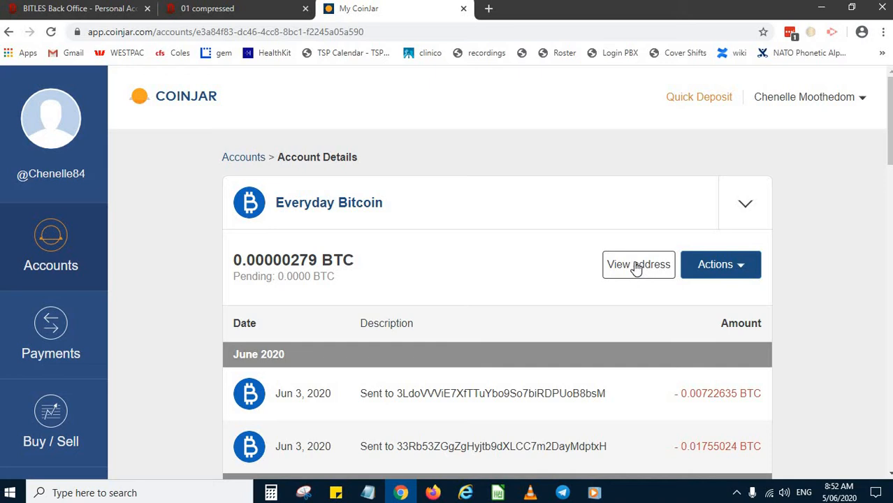
pyautogui.click(722, 264)
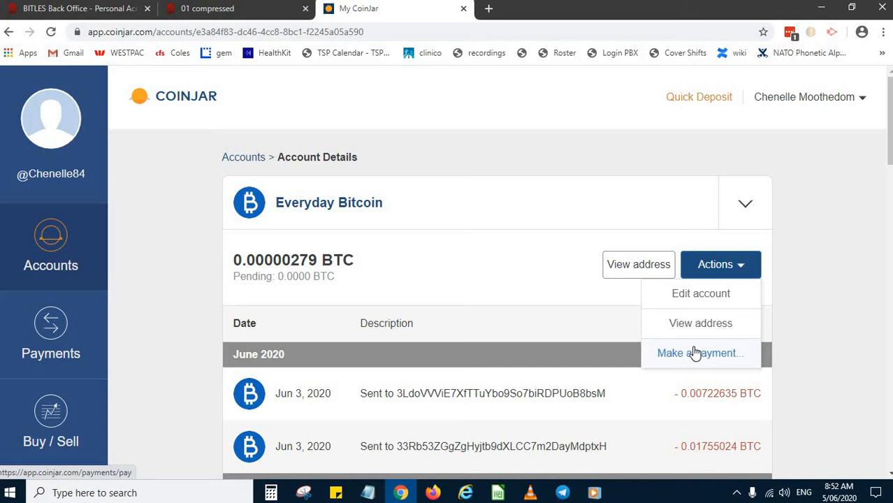
pyautogui.click(699, 352)
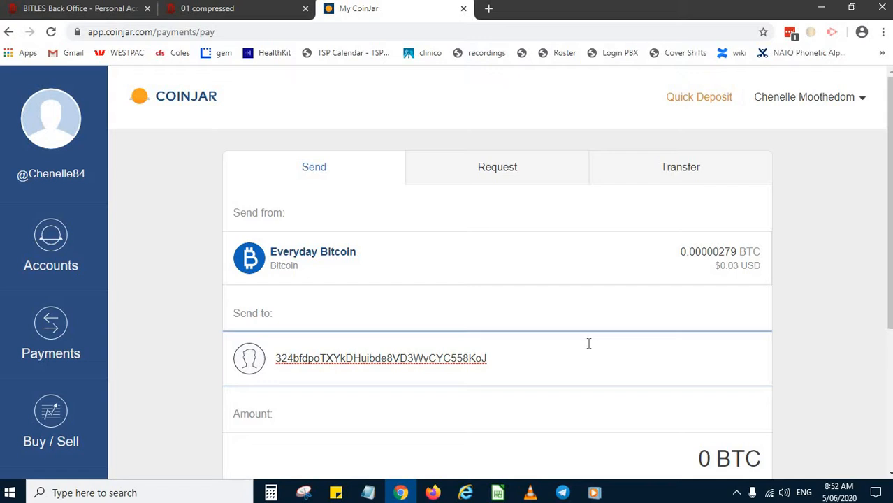
pyautogui.write('0.020')
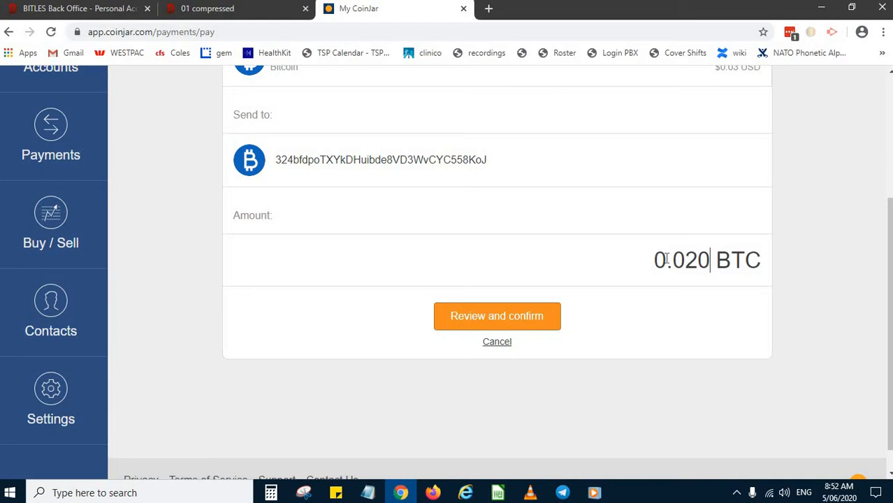
pyautogui.click(497, 315)
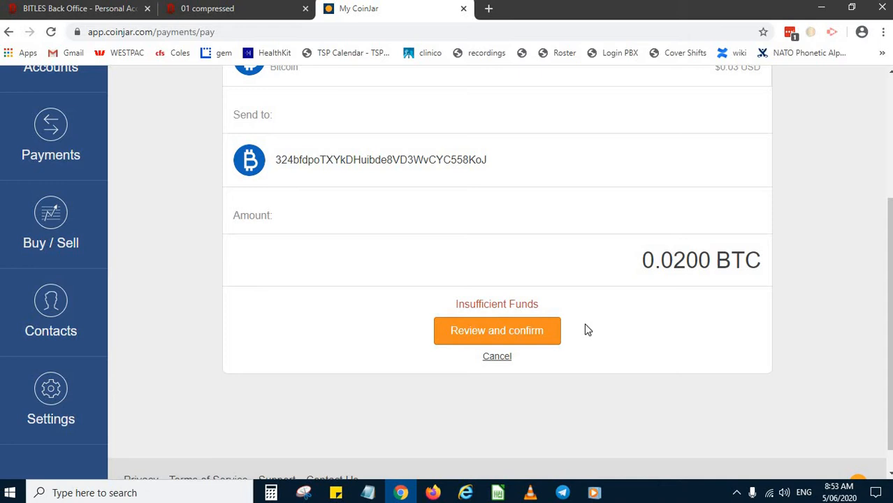
pyautogui.click(77, 9)
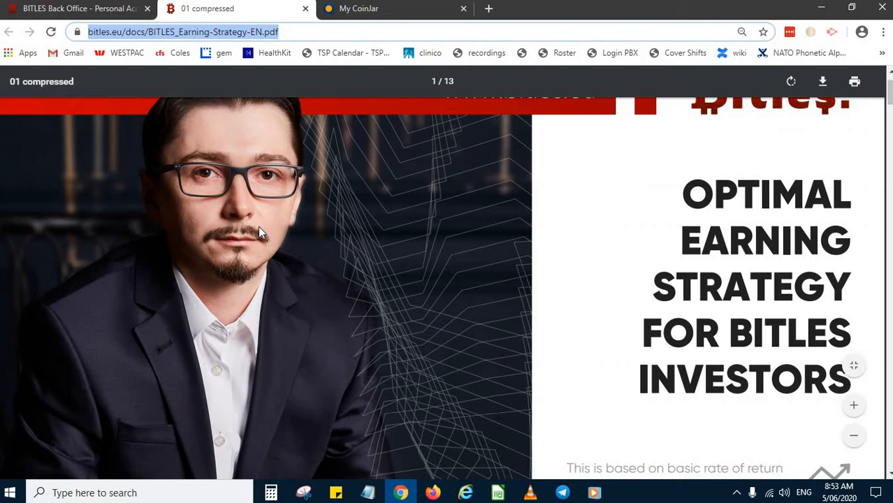
# Read the earning-strategy PDF's LIMITED and other savings plan pages
pyautogui.scroll(-3)
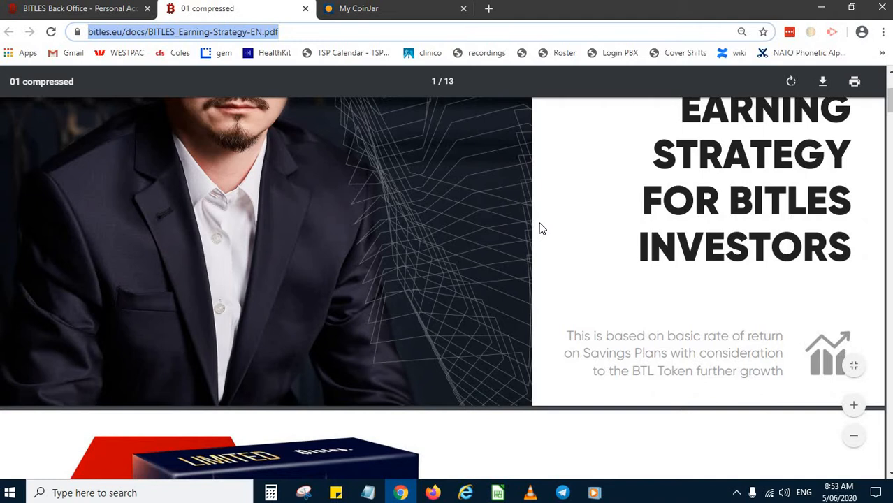
pyautogui.scroll(-3)
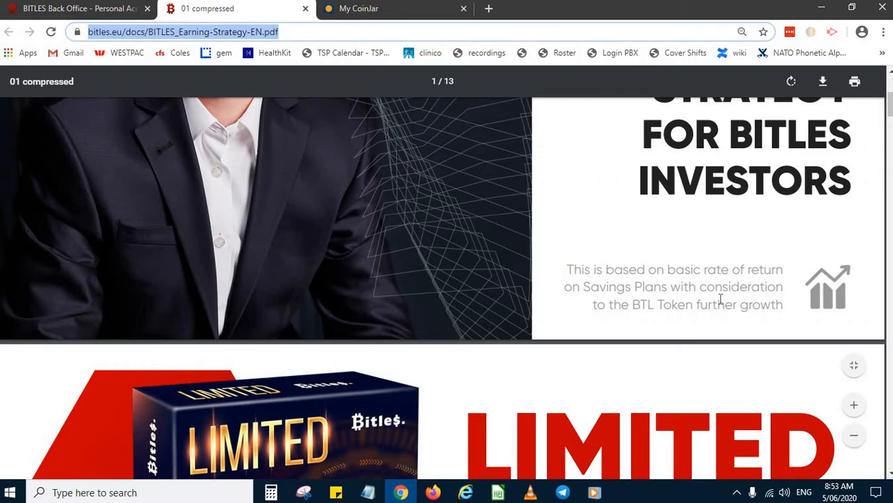
pyautogui.scroll(-3)
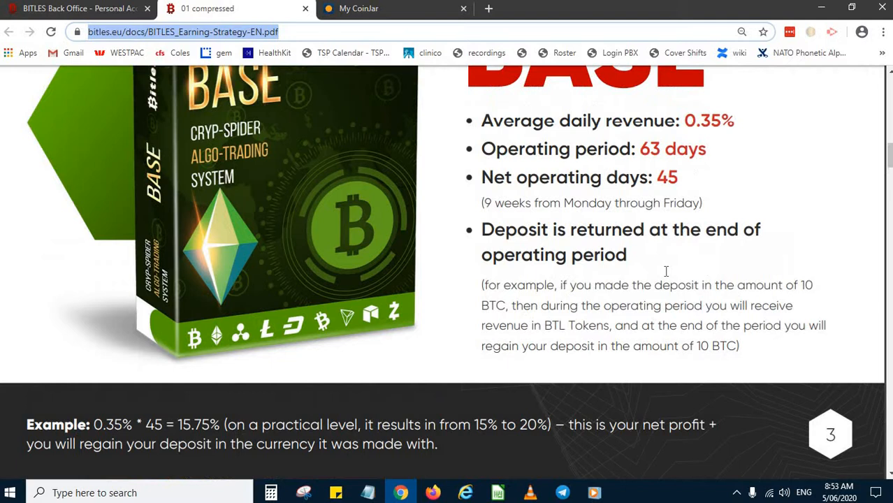
pyautogui.scroll(-3)
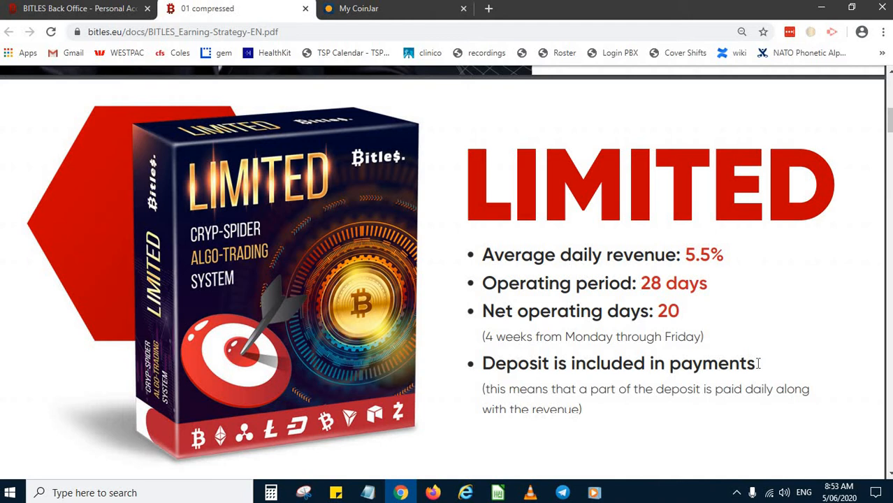
pyautogui.scroll(-3)
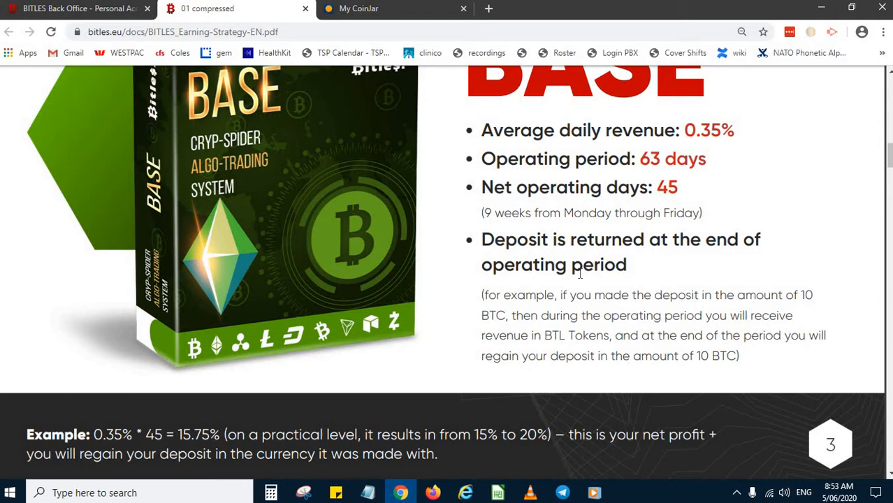
pyautogui.moveTo(565, 237)
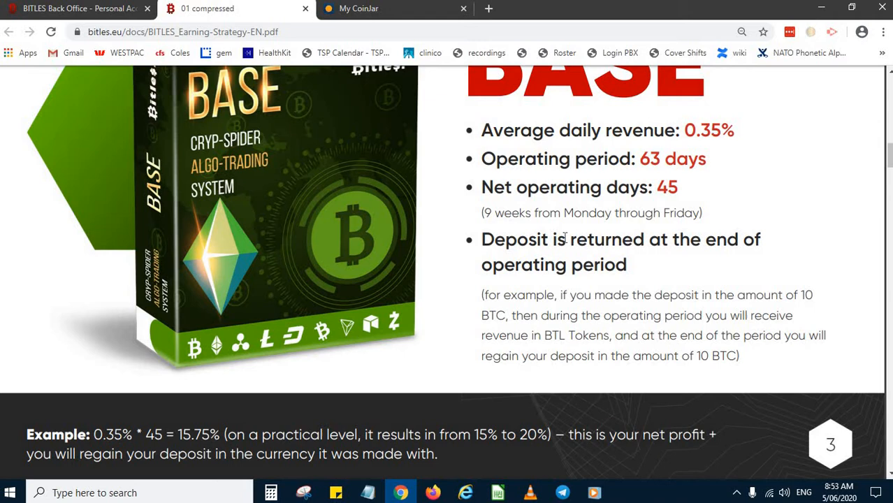
pyautogui.scroll(-3)
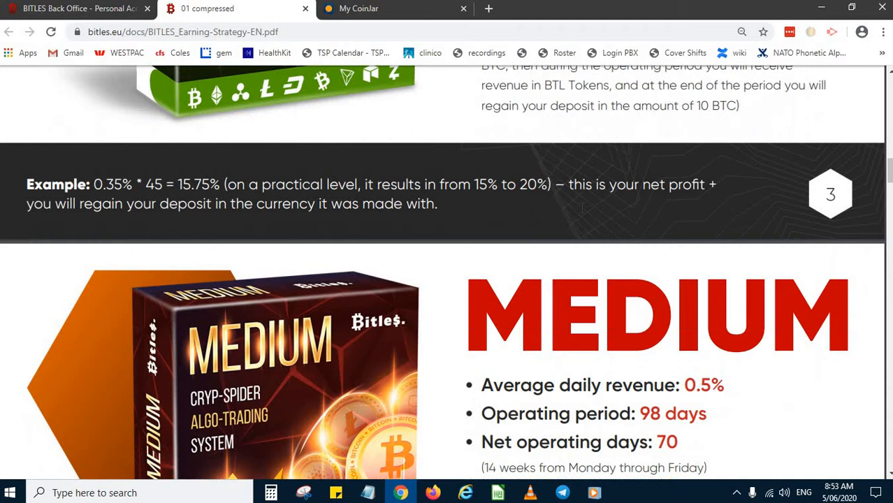
pyautogui.scroll(-3)
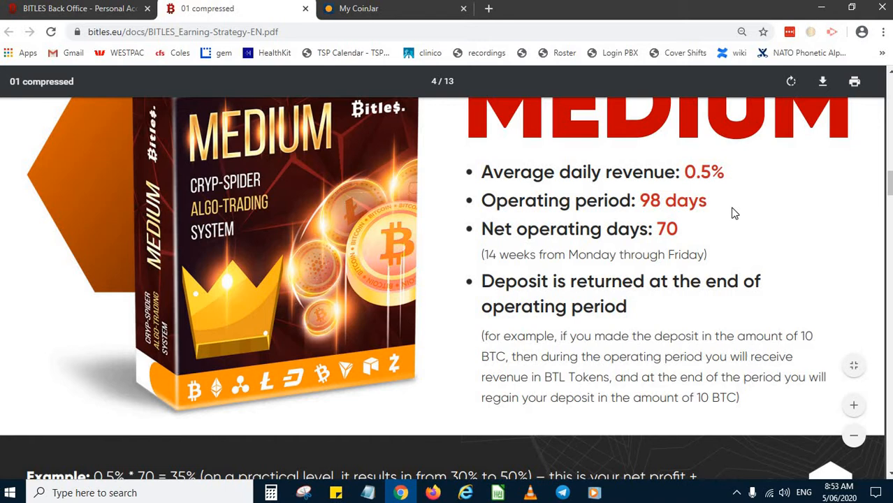
pyautogui.moveTo(659, 309)
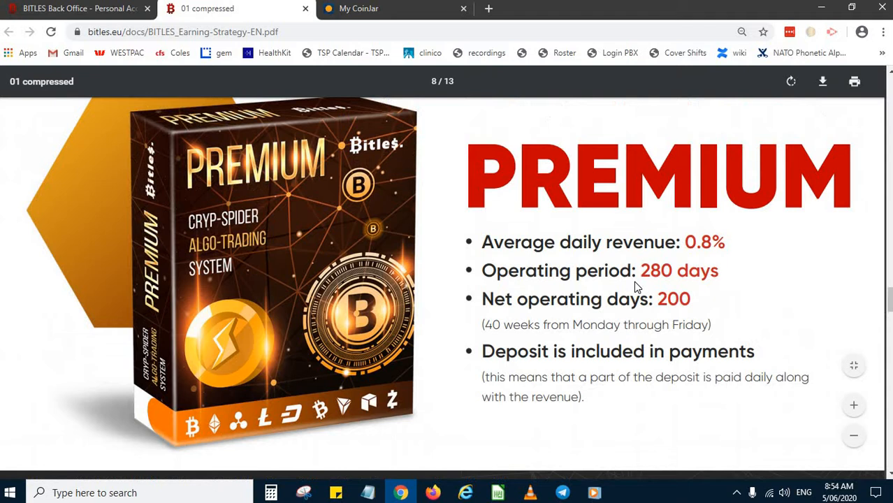
pyautogui.scroll(-3)
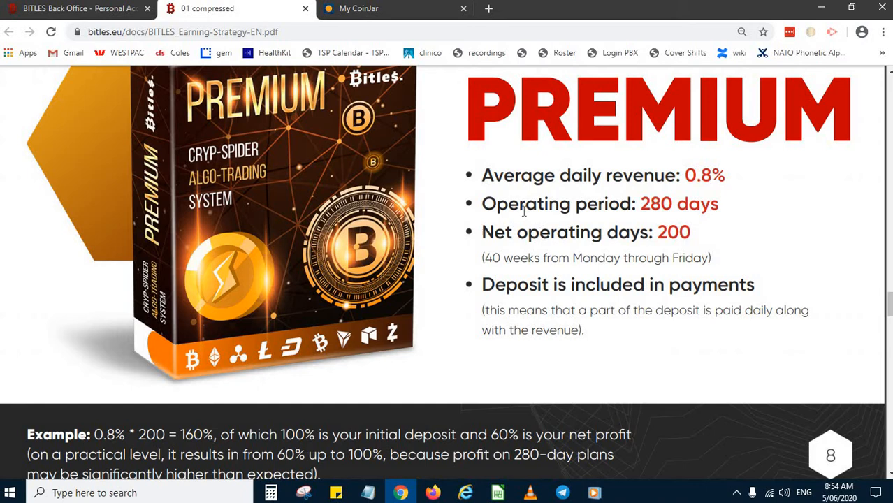
pyautogui.scroll(-3)
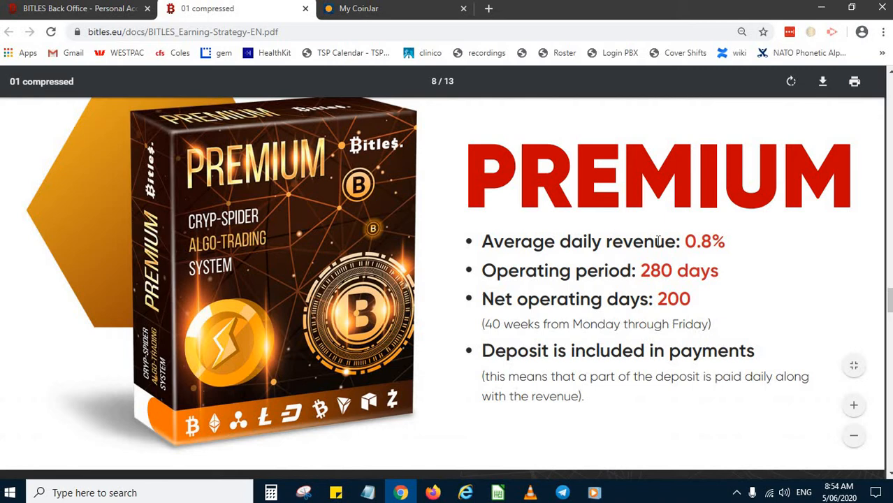
pyautogui.scroll(-3)
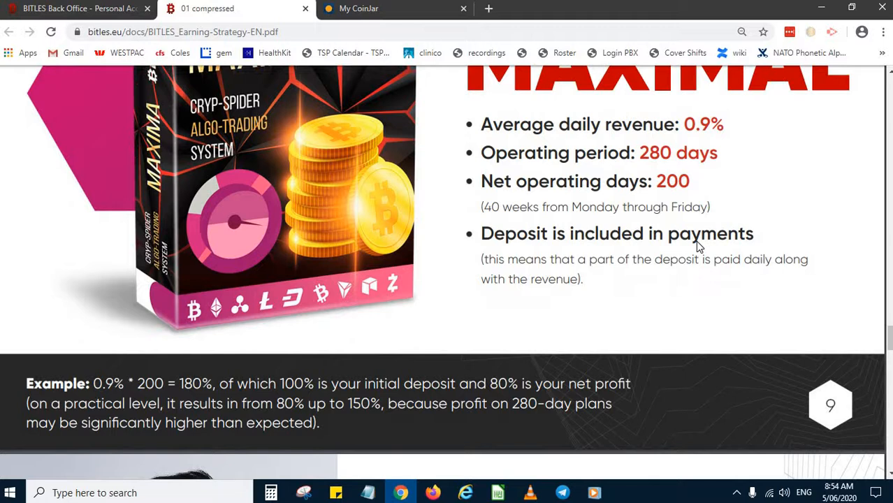
# Continue through the BTL growth explanation to the 'In conclusion' page
pyautogui.scroll(-3)
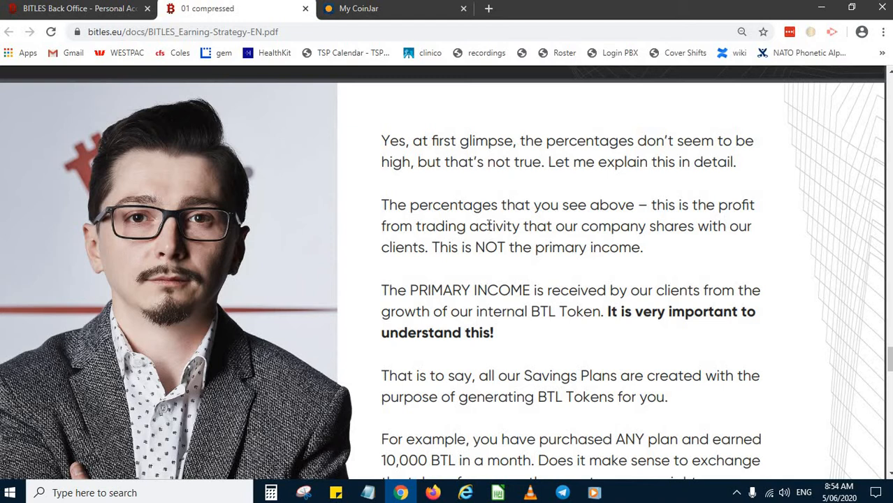
pyautogui.moveTo(510, 255)
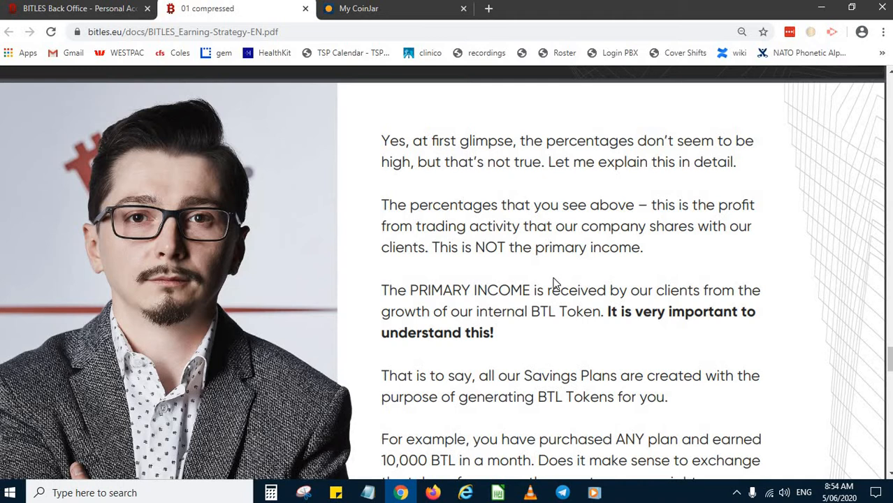
pyautogui.scroll(-3)
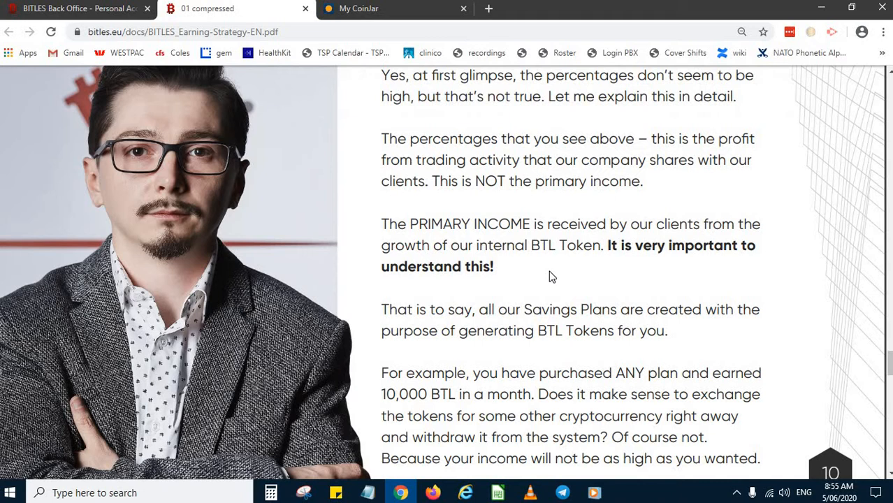
pyautogui.scroll(-3)
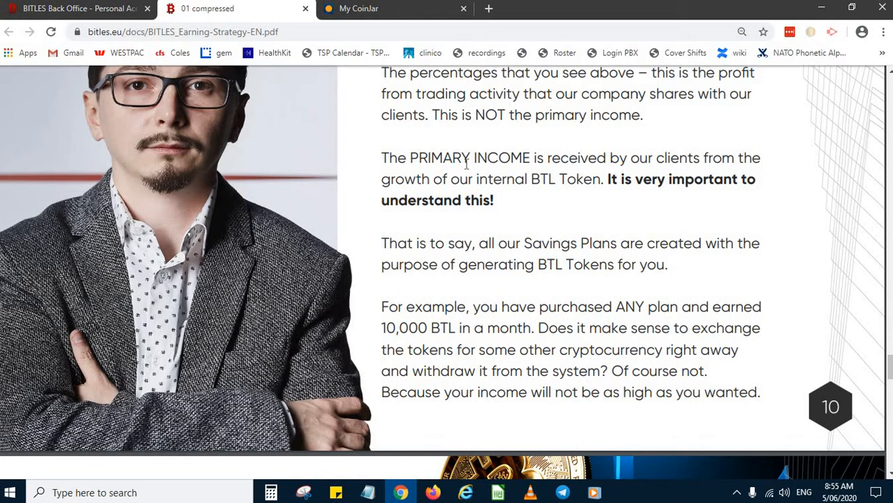
pyautogui.moveTo(570, 185)
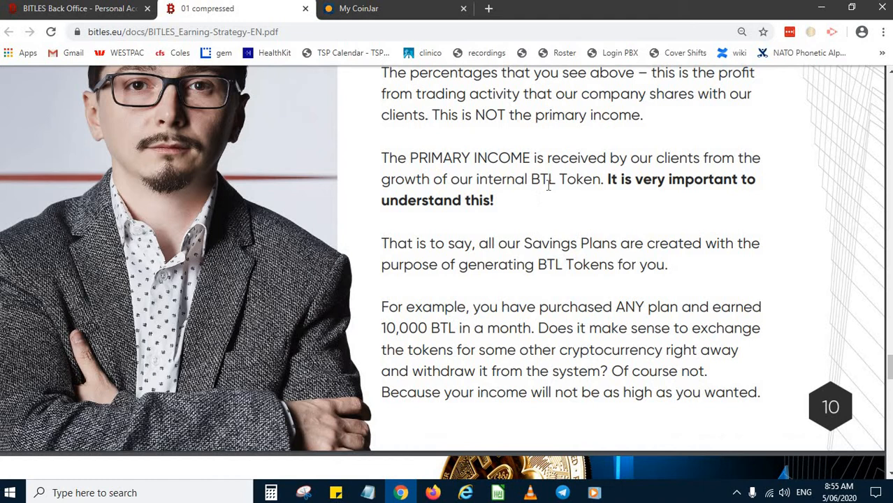
pyautogui.scroll(-3)
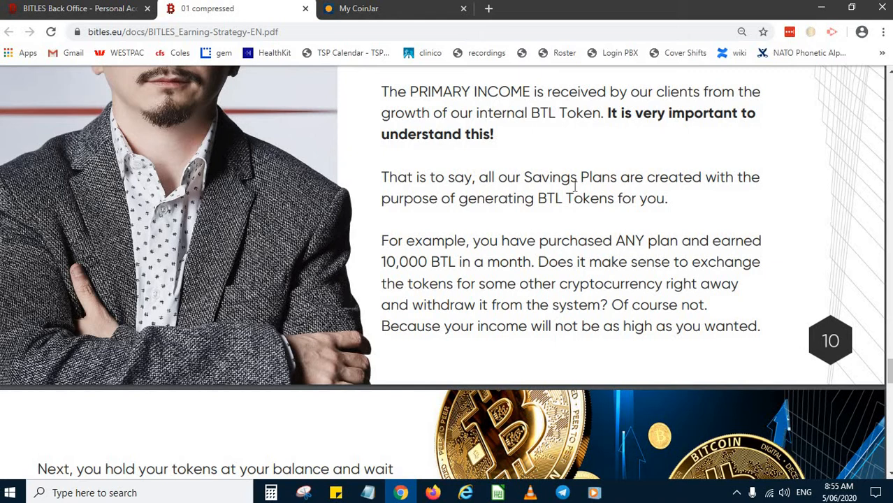
pyautogui.scroll(-3)
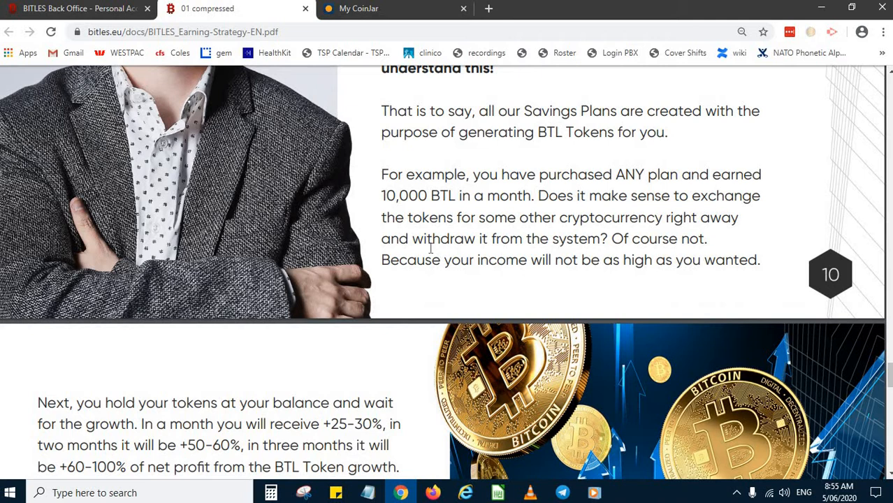
pyautogui.scroll(-3)
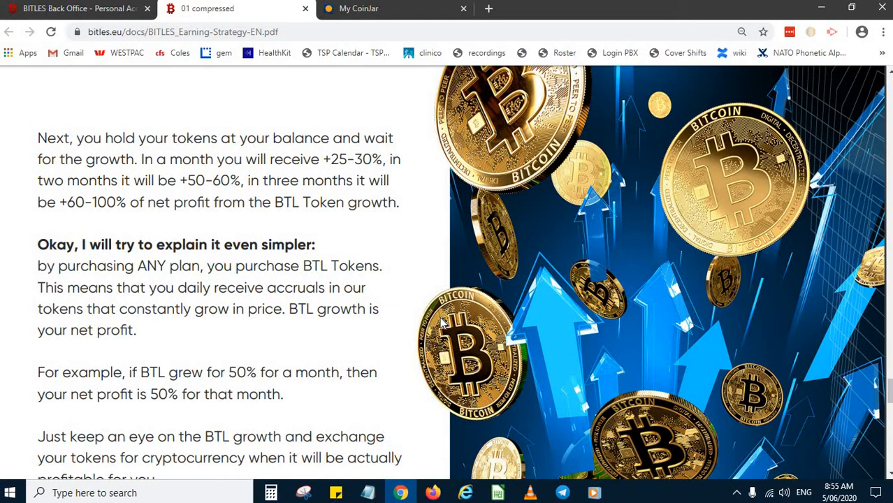
pyautogui.scroll(-3)
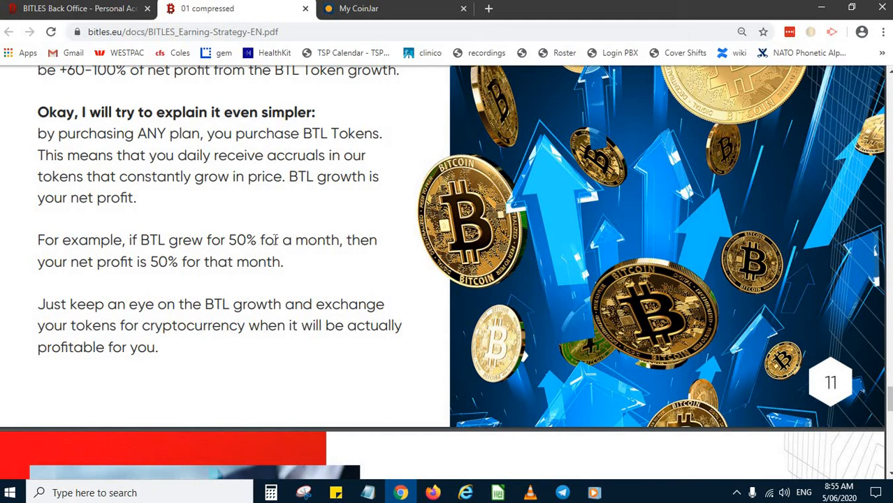
pyautogui.scroll(-3)
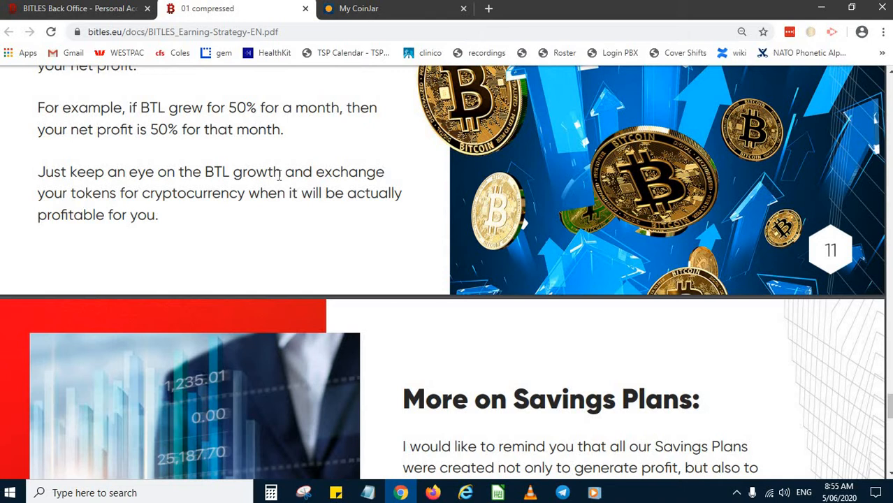
pyautogui.scroll(-3)
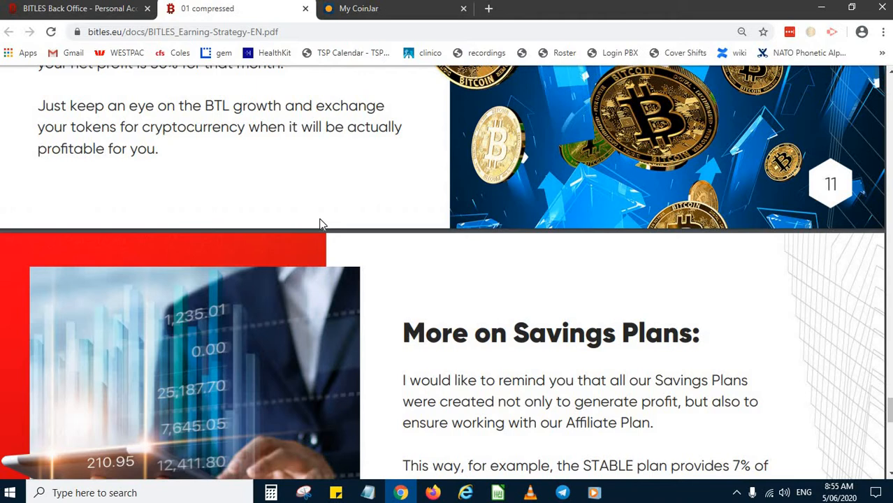
pyautogui.scroll(-3)
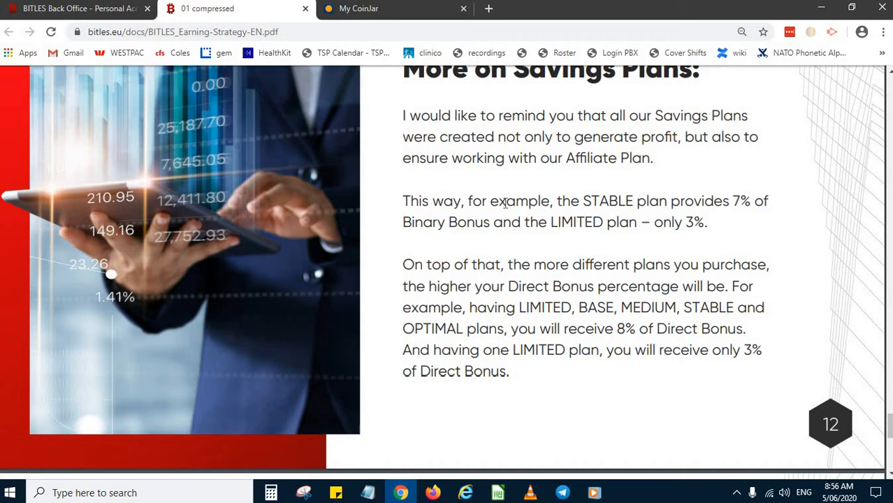
pyautogui.moveTo(397, 221)
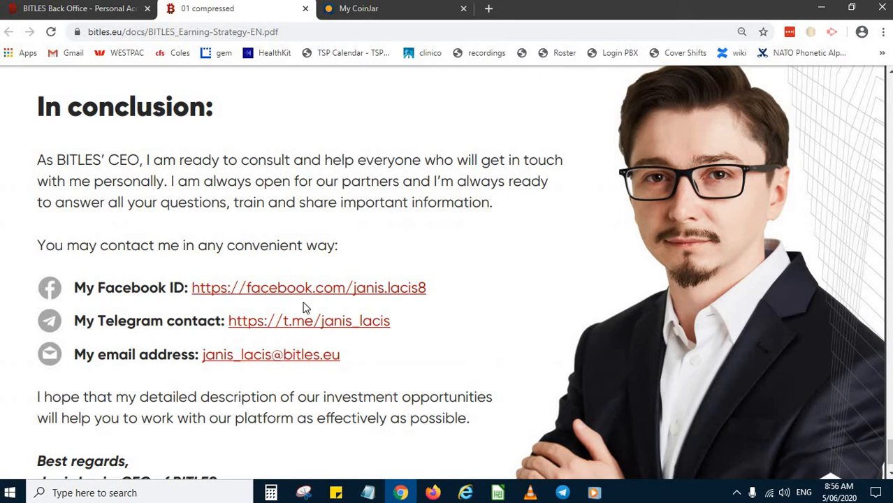
pyautogui.moveTo(409, 320)
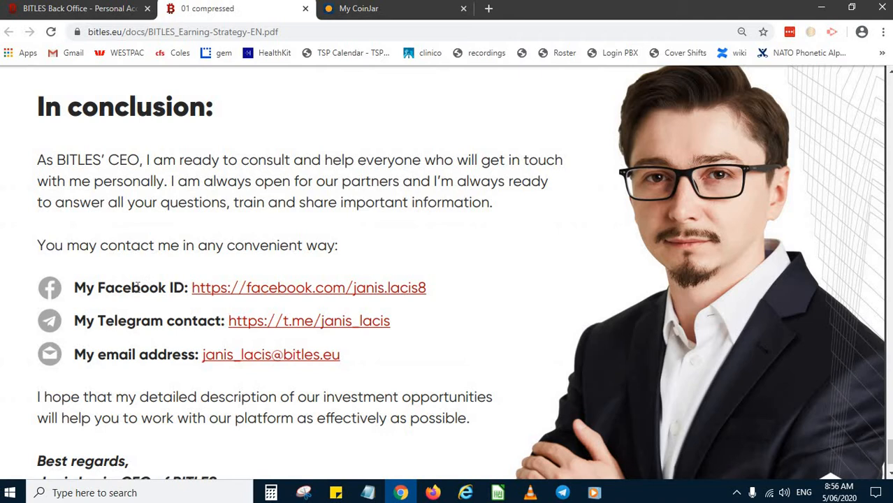
pyautogui.scroll(-3)
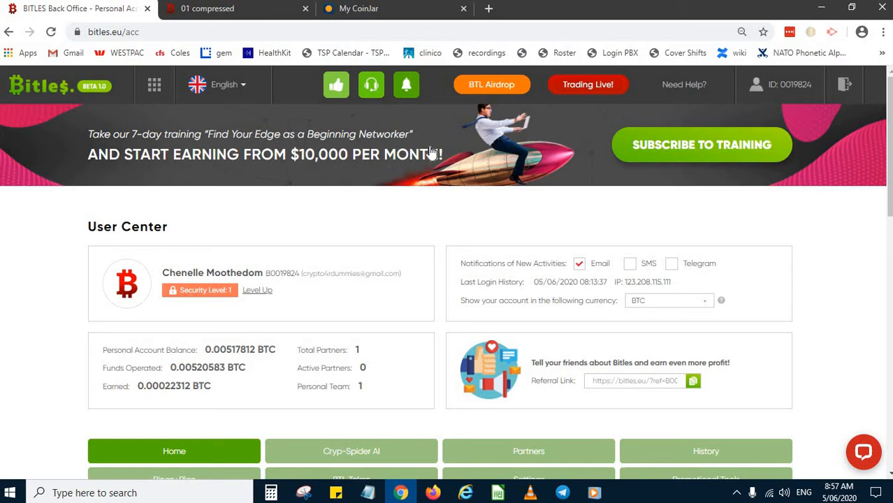
# Locate the LIMITED plan among the Cryp-Spider AI savings plans and start its purchase
pyautogui.scroll(-3)
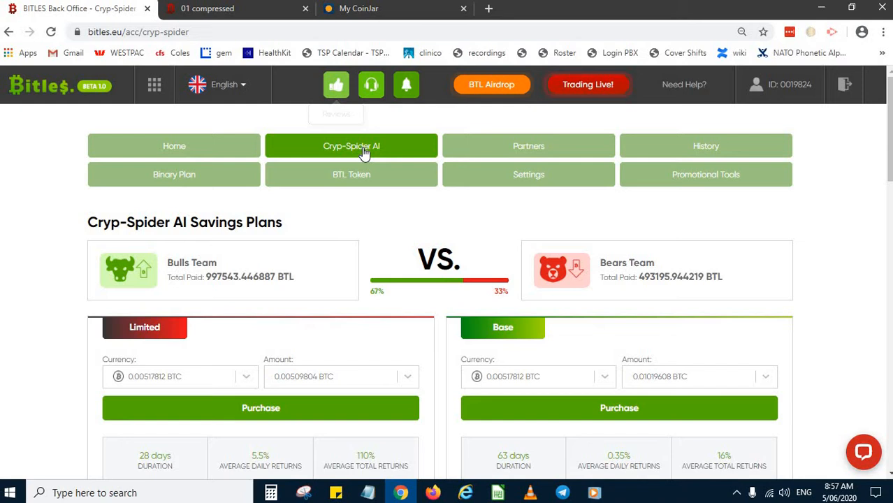
pyautogui.scroll(-3)
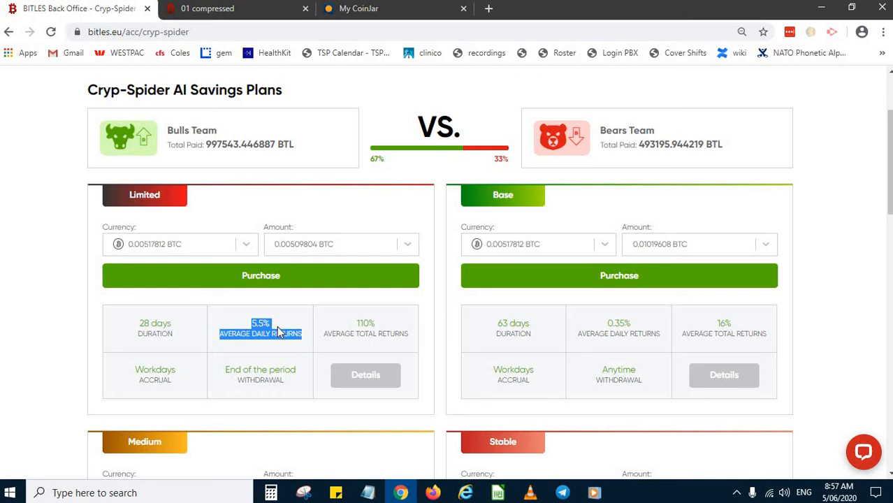
pyautogui.scroll(-3)
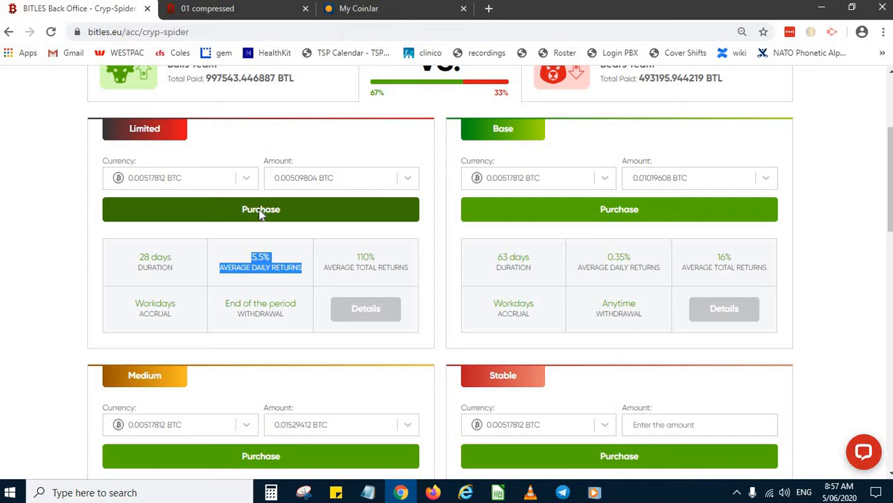
pyautogui.click(260, 210)
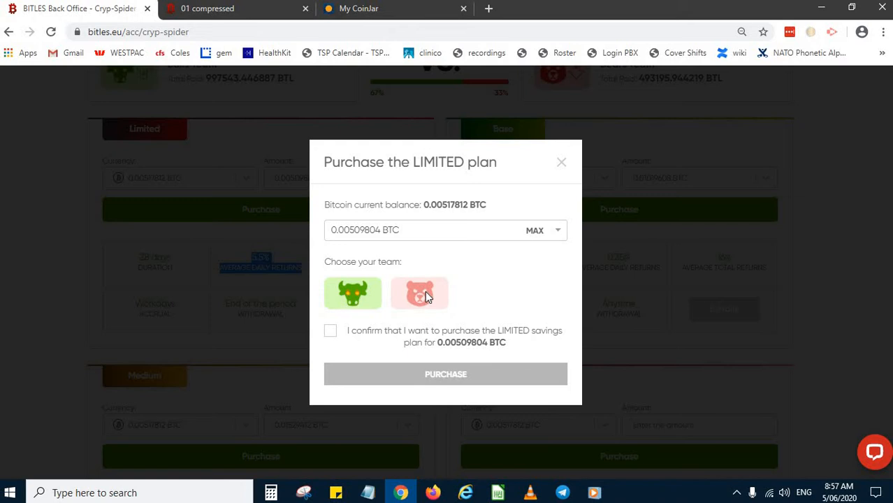
# Confirm a Bears-team LIMITED plan purchase, refused as one per 7 days, and close the dialog
pyautogui.click(420, 293)
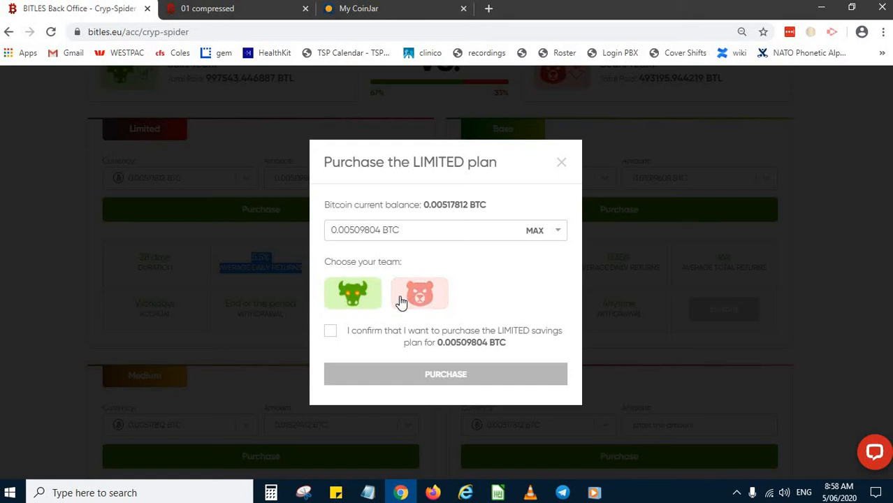
pyautogui.click(330, 330)
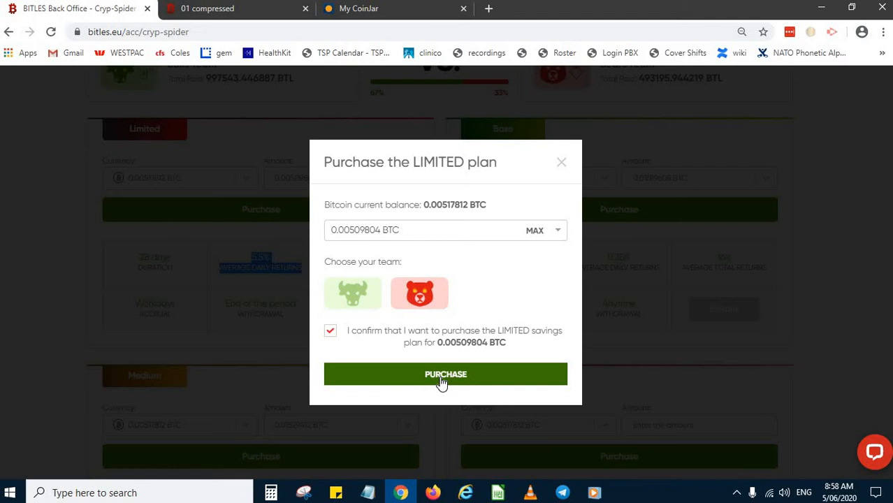
pyautogui.click(444, 374)
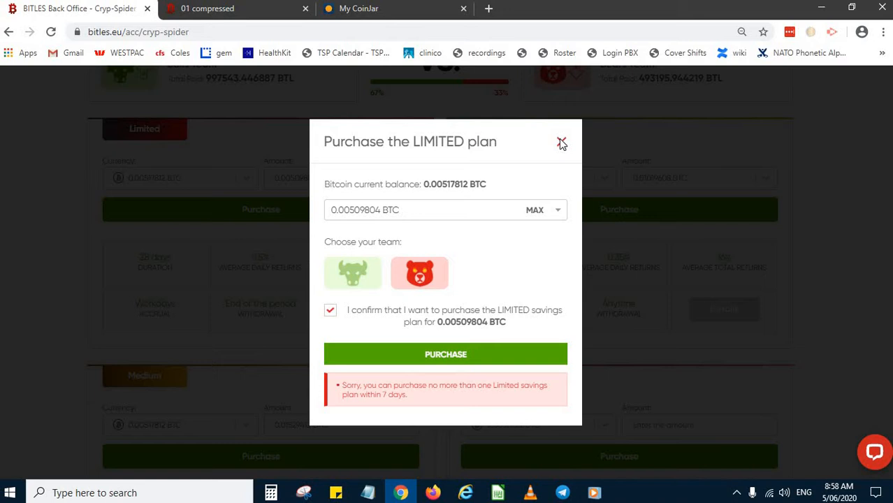
pyautogui.click(562, 143)
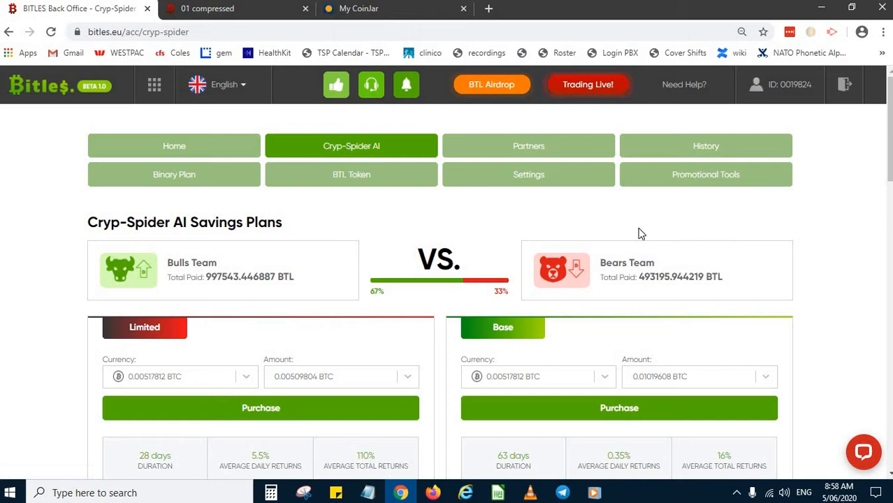
# Return Home to the User Center and review the balance and funds operated figures
pyautogui.click(173, 145)
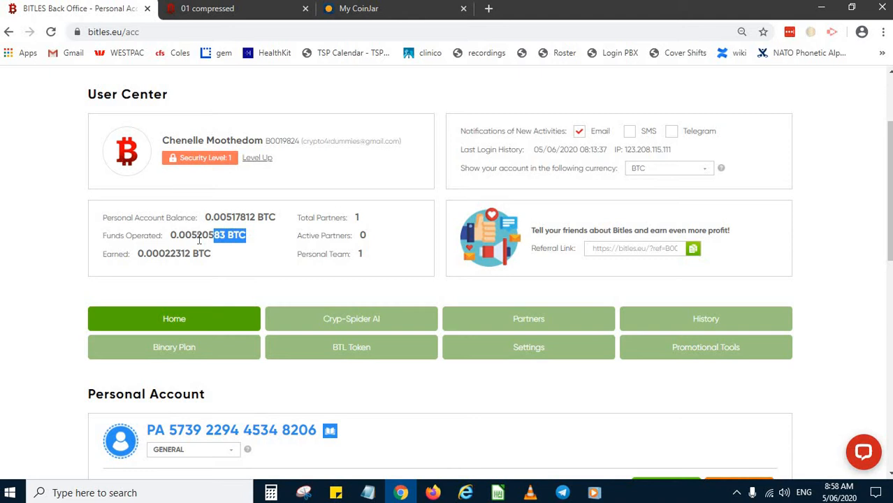
pyautogui.scroll(-3)
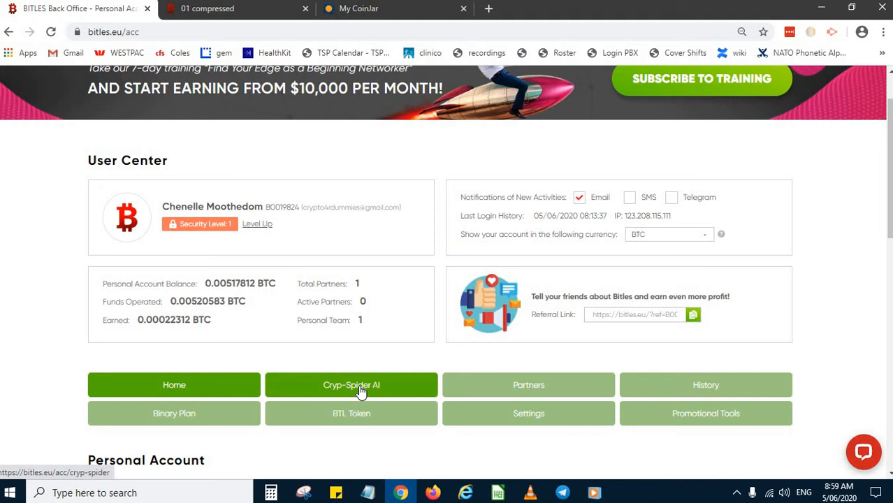
# Show My Deposits with the Bulls-team LIMITED deposit of 0.00520612 BTC
pyautogui.click(351, 386)
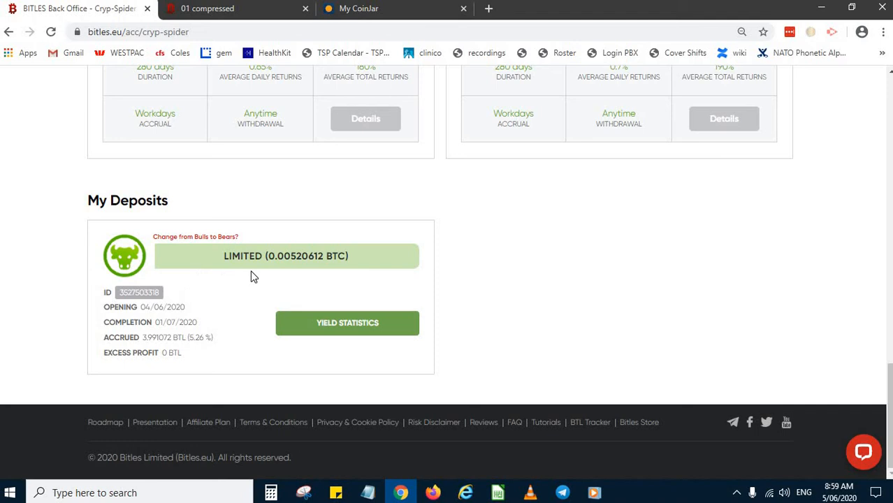
pyautogui.moveTo(203, 327)
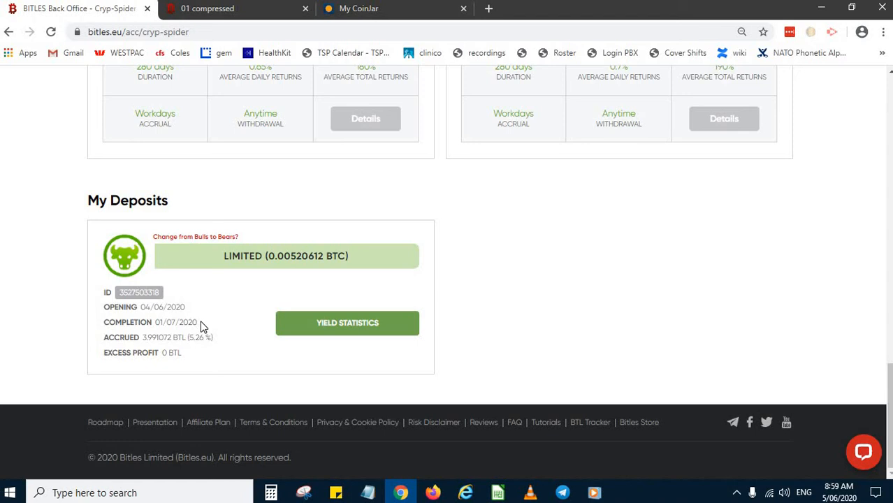
pyautogui.moveTo(185, 341)
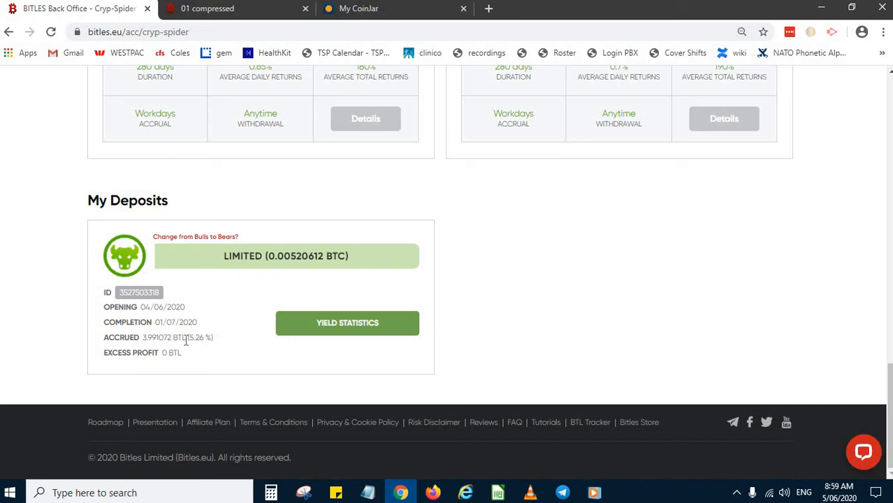
pyautogui.moveTo(335, 336)
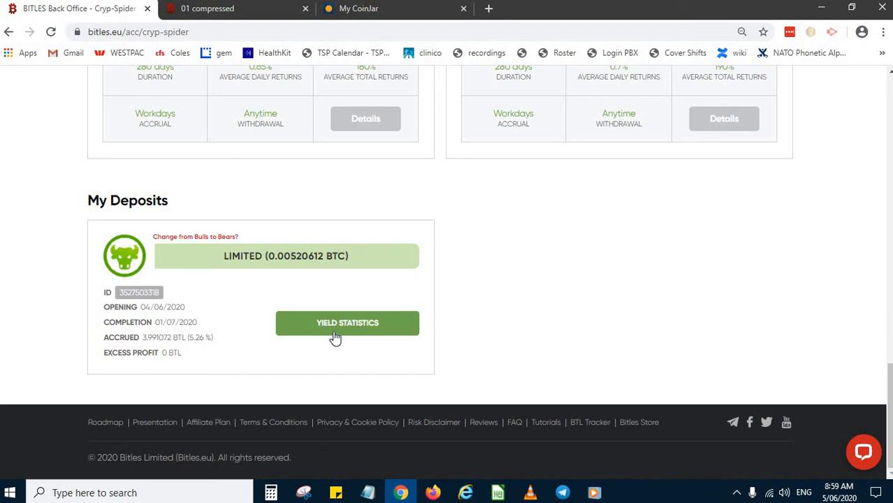
pyautogui.click(346, 322)
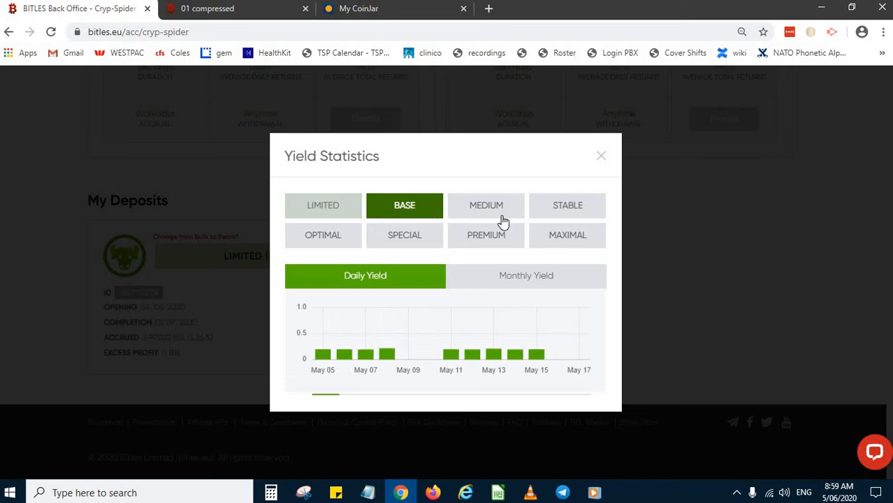
pyautogui.click(567, 235)
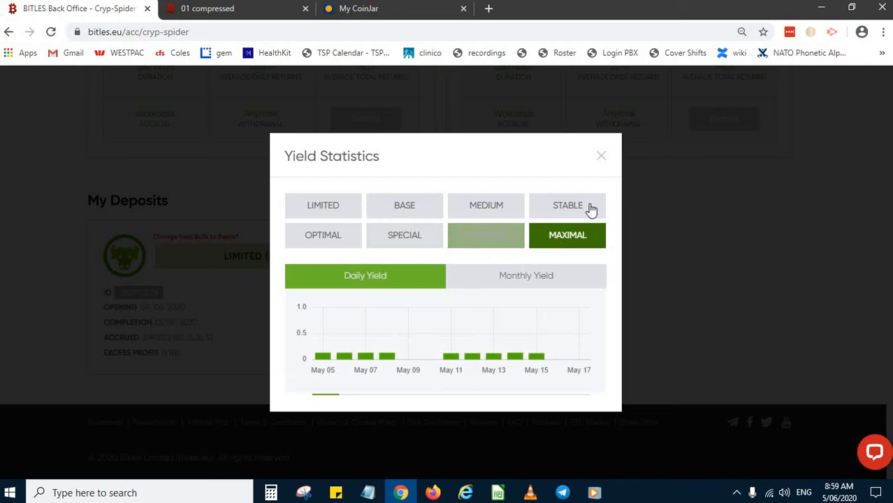
pyautogui.click(601, 155)
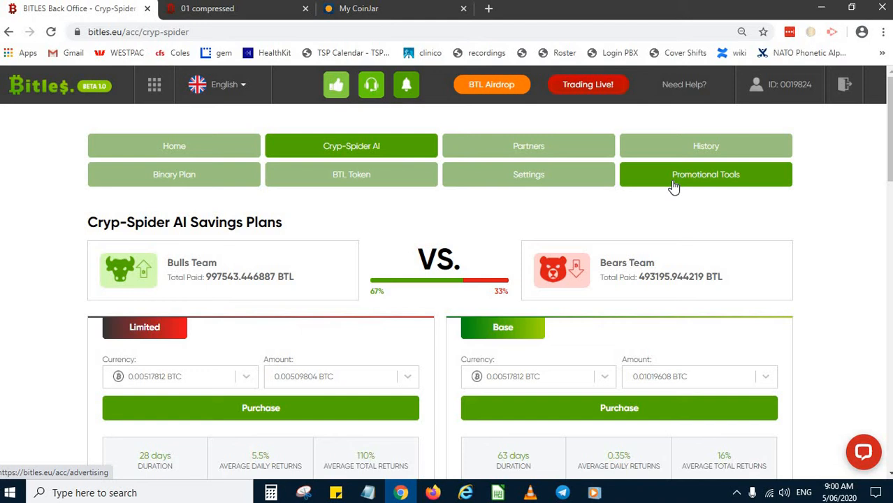
pyautogui.moveTo(694, 184)
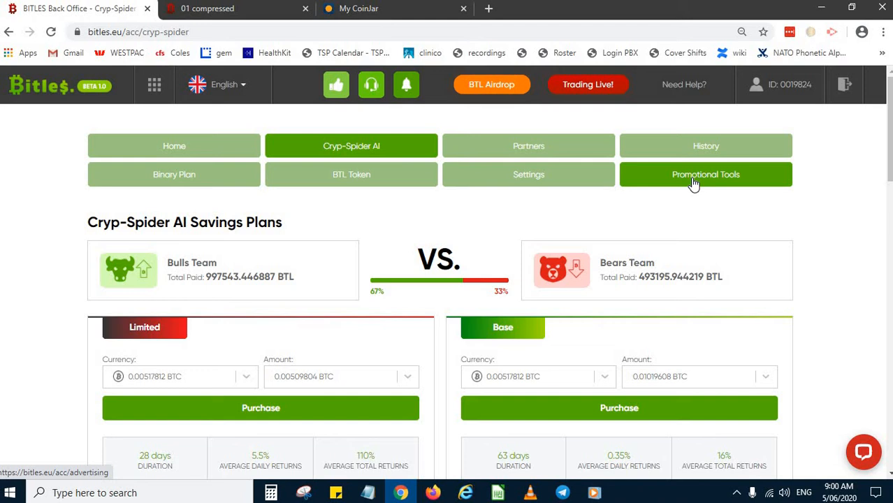
# Enable Personal Landing Page #1 in Promotional Tools and go to its link
pyautogui.click(706, 173)
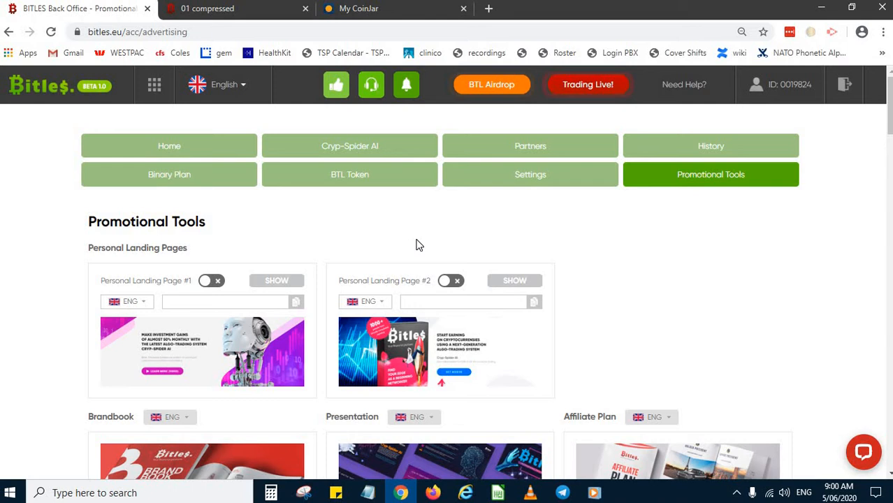
pyautogui.moveTo(749, 343)
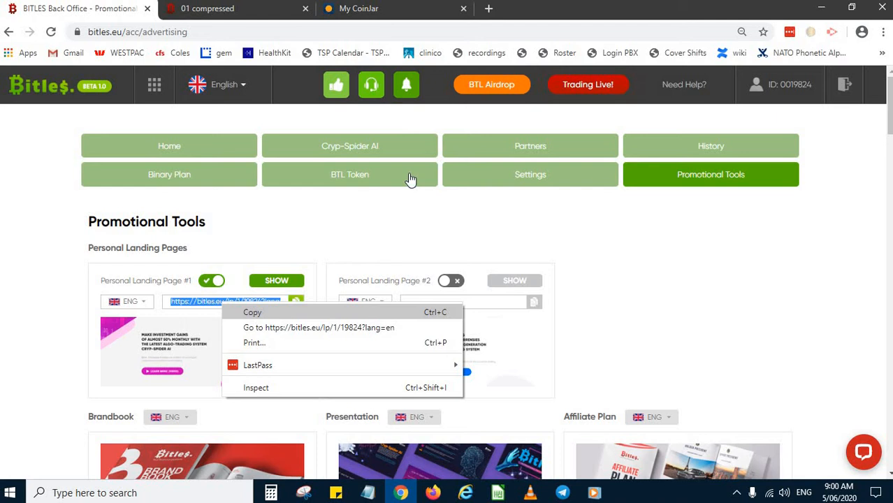
pyautogui.click(319, 327)
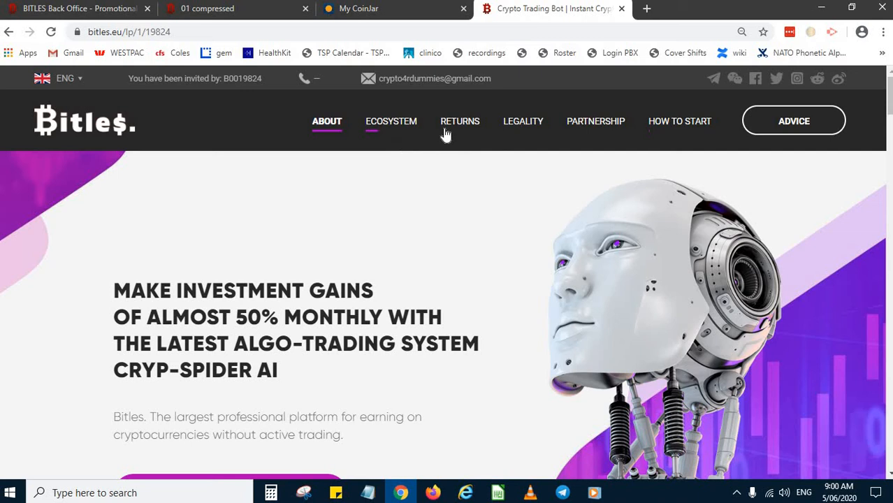
# Browse the landing page's legality, roadmap and income sections, then return to the top
pyautogui.scroll(-3)
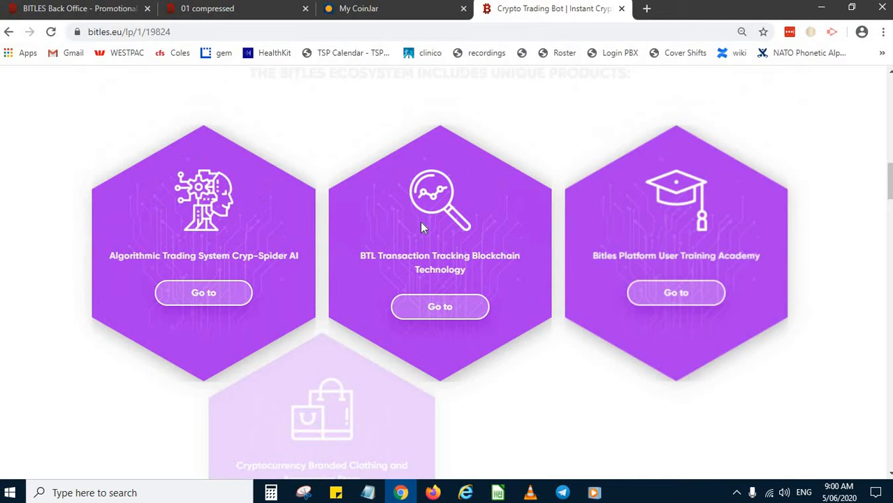
pyautogui.scroll(-3)
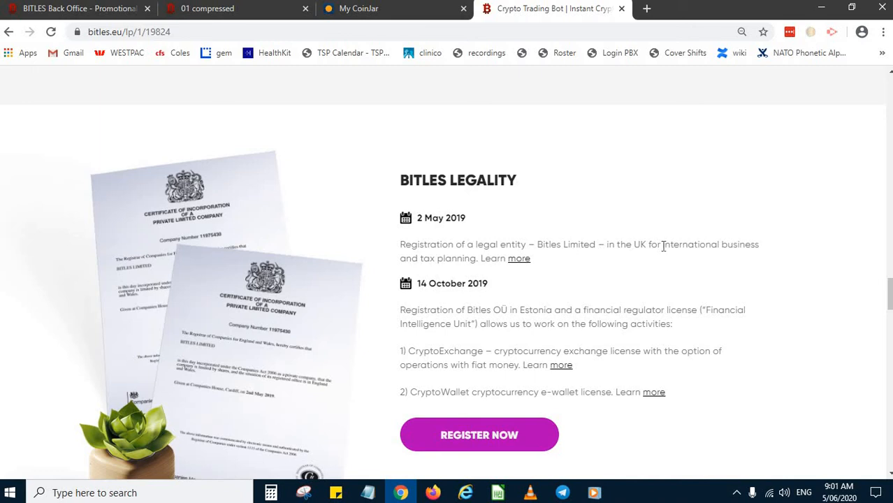
pyautogui.moveTo(459, 311)
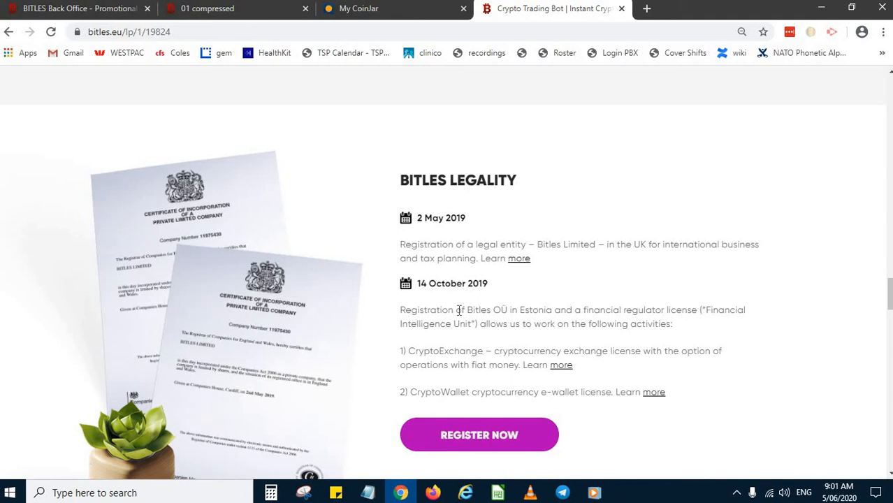
pyautogui.moveTo(649, 314)
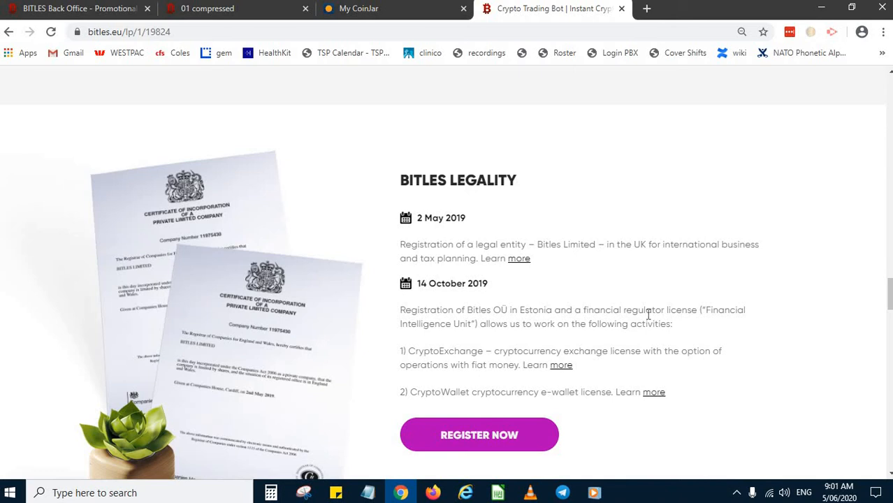
pyautogui.scroll(-3)
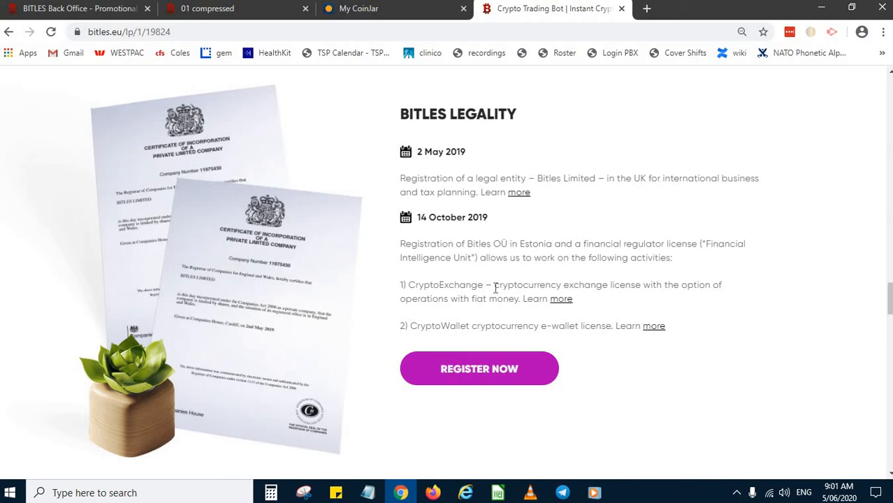
pyautogui.scroll(-3)
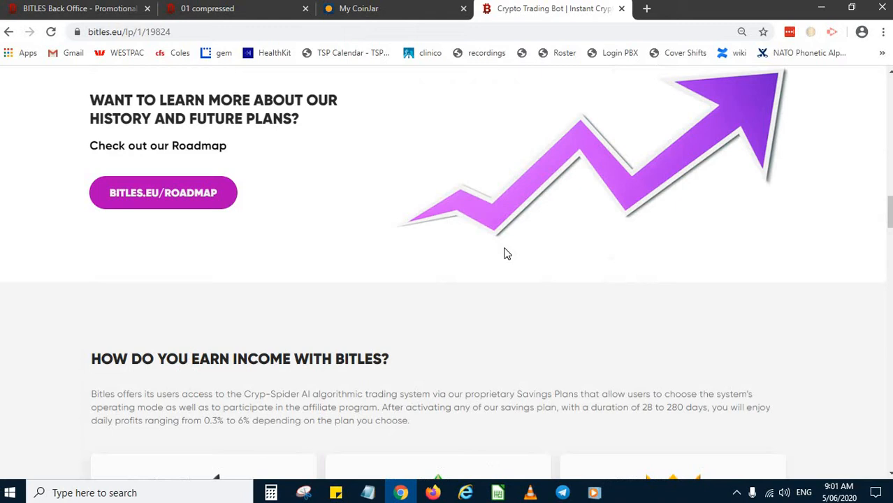
pyautogui.scroll(3)
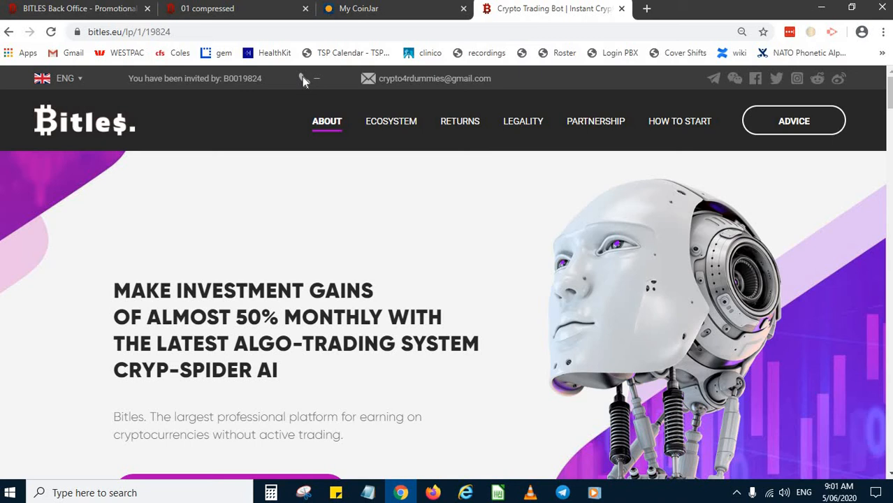
pyautogui.moveTo(322, 94)
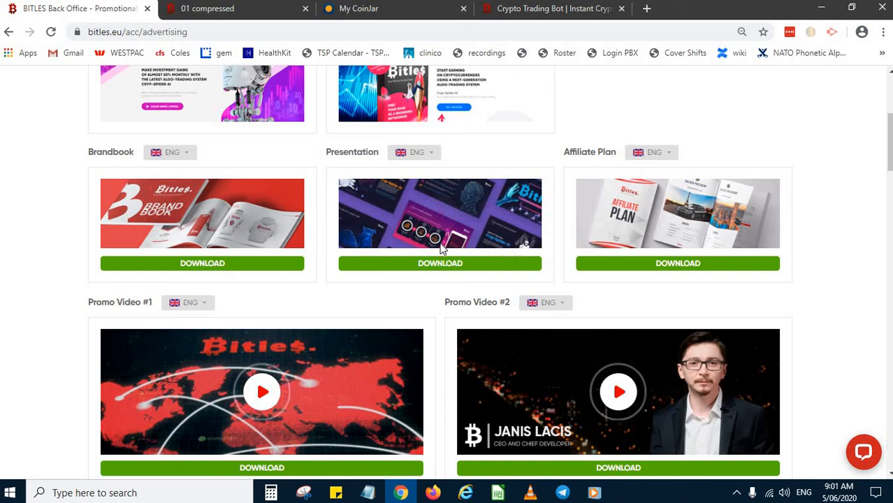
# Scroll through the brandbook, promo videos, social banners, wallpapers and website banners sections
pyautogui.scroll(-3)
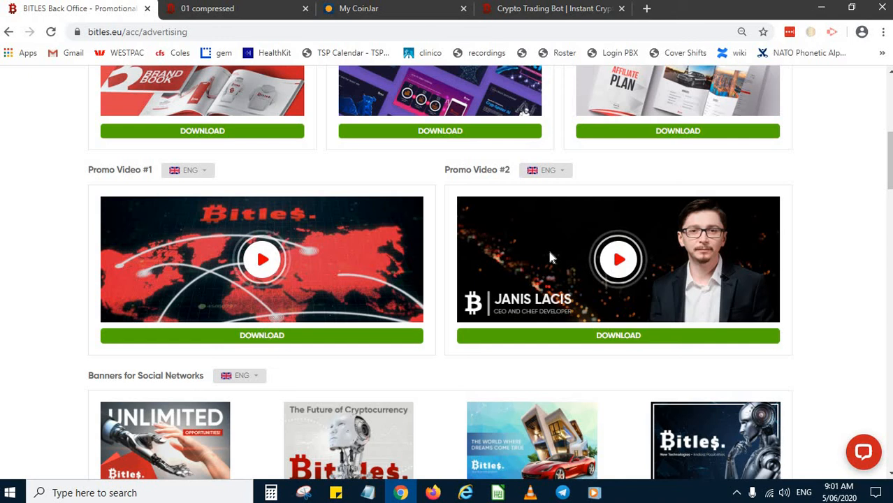
pyautogui.scroll(-3)
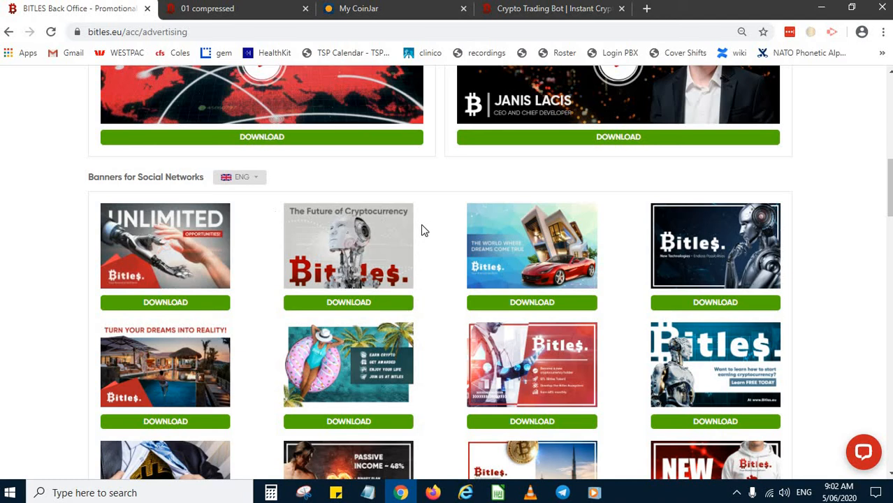
pyautogui.scroll(-3)
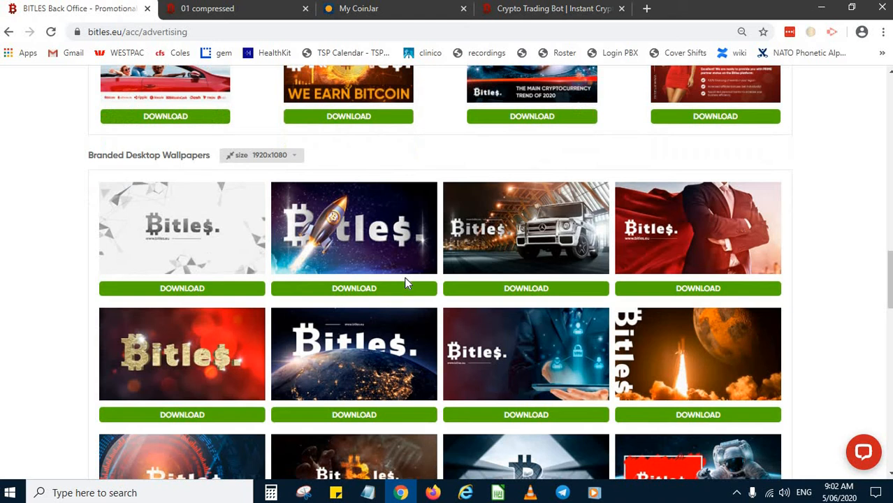
pyautogui.scroll(-3)
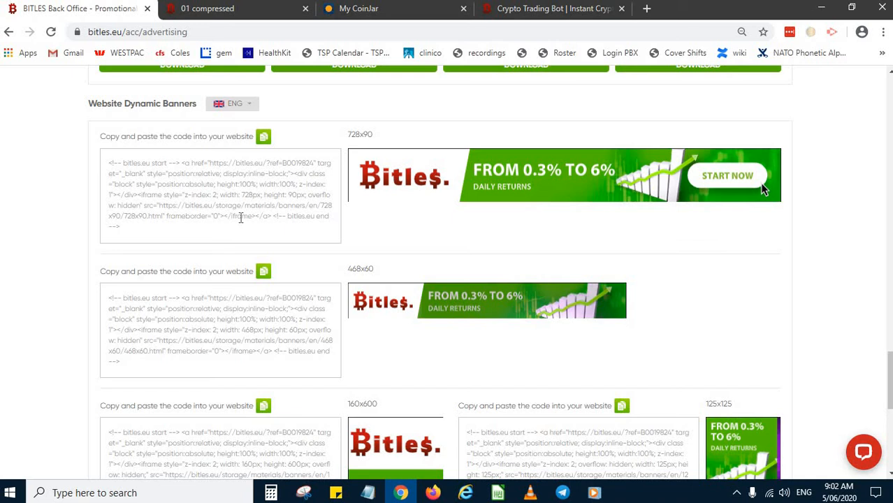
pyautogui.scroll(-3)
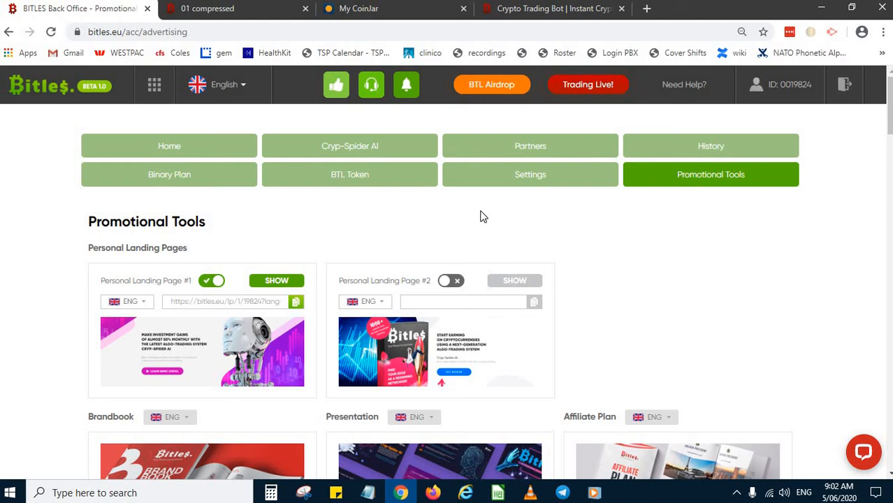
pyautogui.moveTo(301, 95)
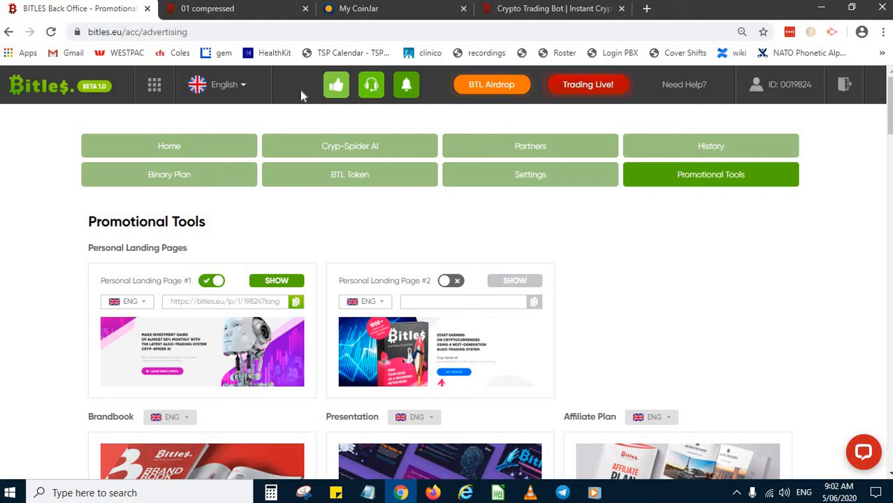
pyautogui.moveTo(604, 217)
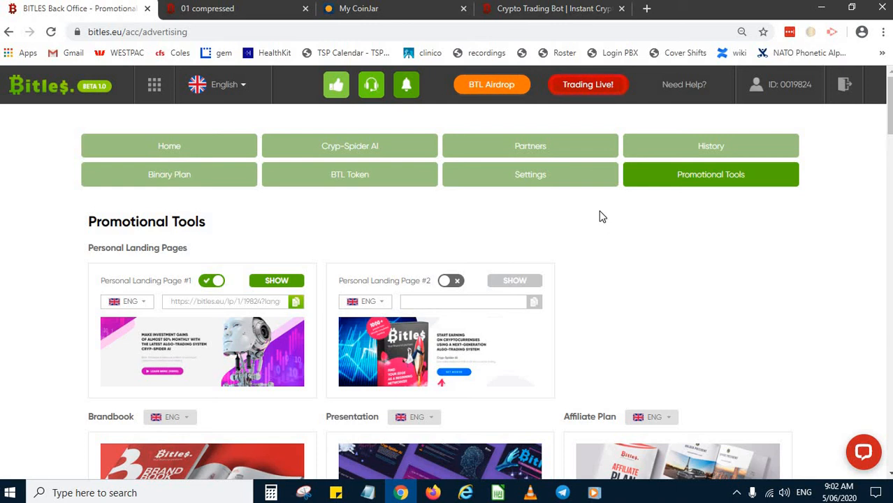
pyautogui.moveTo(510, 215)
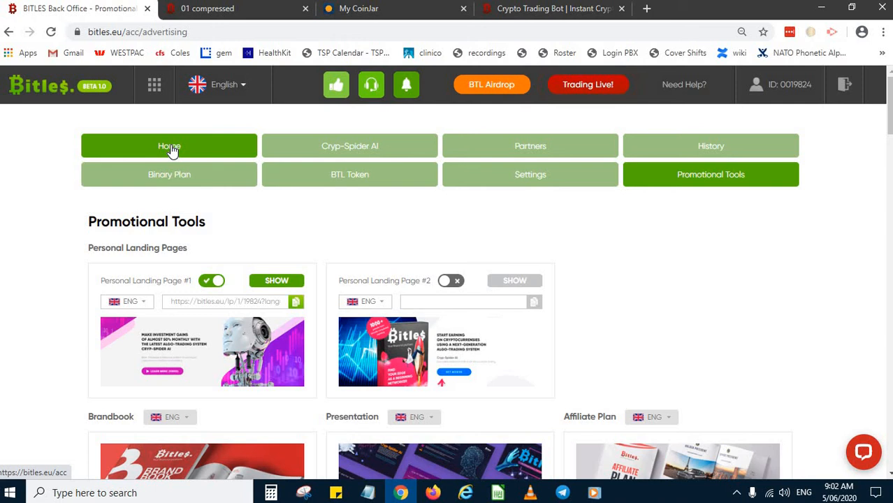
# Return to the back-office User Center overview via the Home menu entry
pyautogui.click(170, 145)
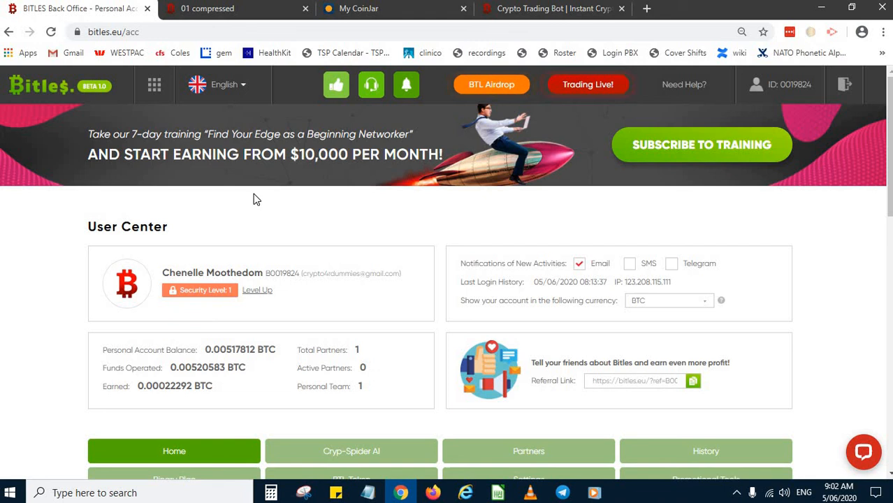
pyautogui.moveTo(408, 219)
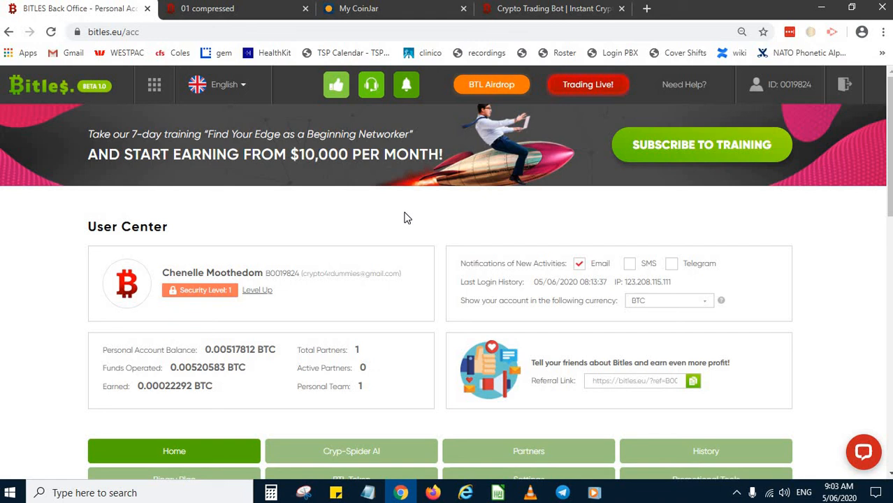
pyautogui.moveTo(372, 196)
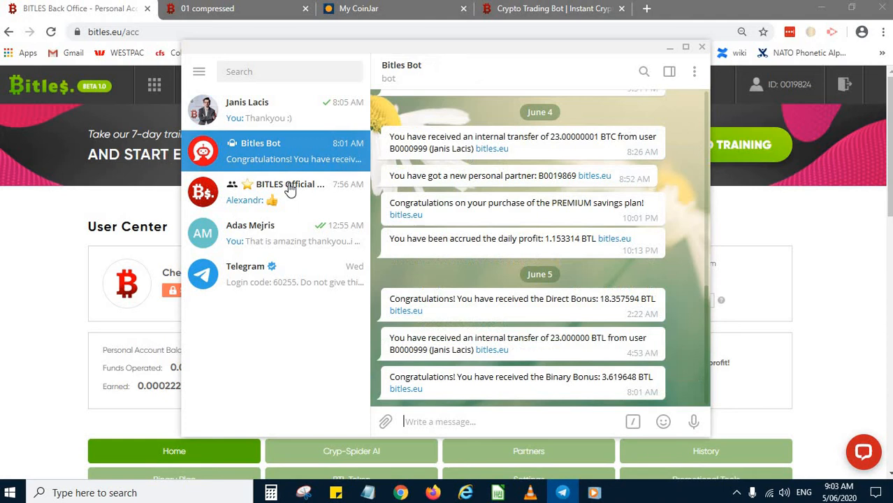
# Read through recent posts in the BITLES Official Telegram group, then return to the User Center
pyautogui.click(288, 193)
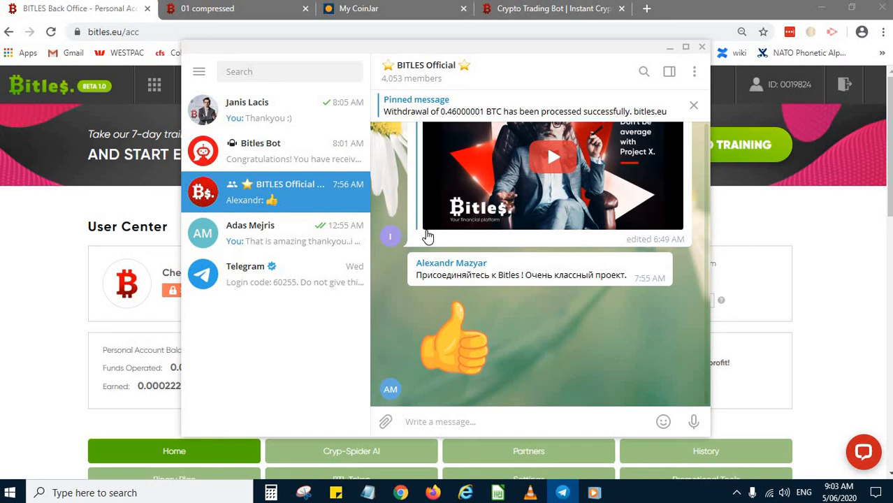
pyautogui.scroll(-3)
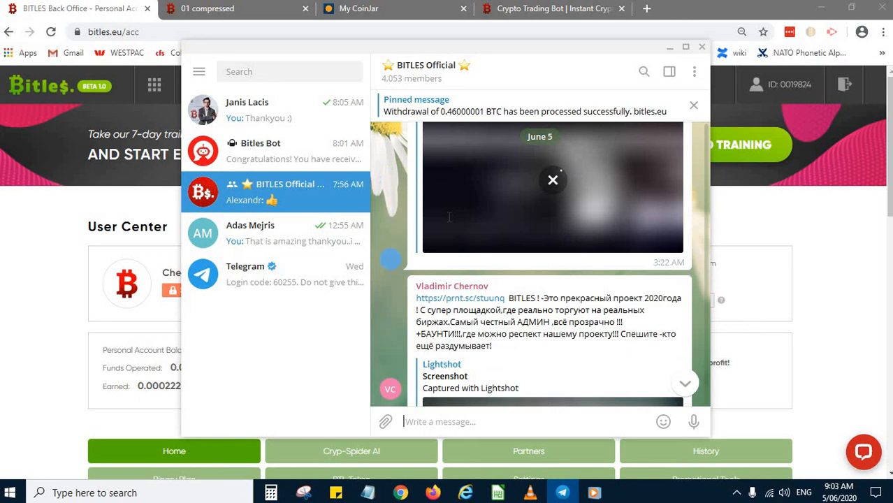
pyautogui.scroll(-3)
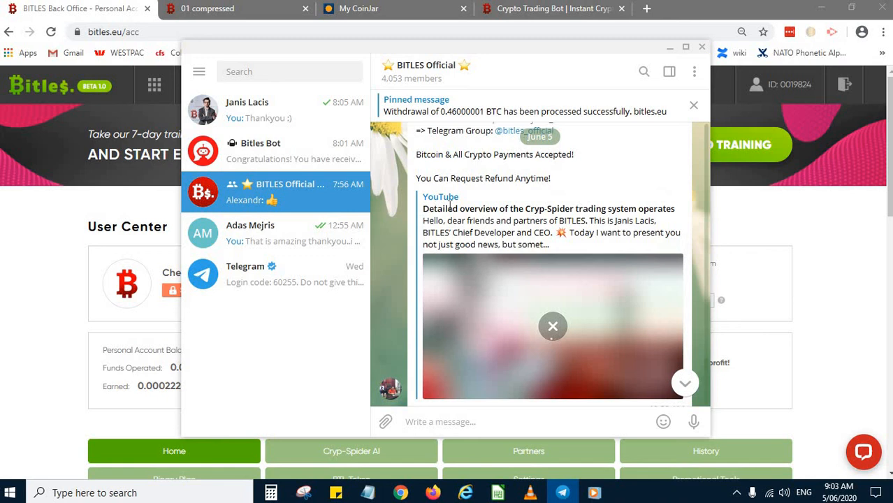
pyautogui.scroll(-3)
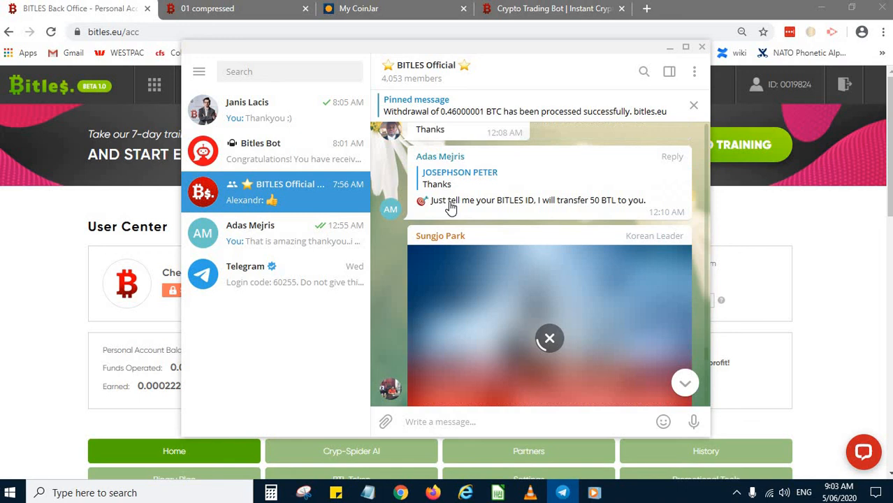
pyautogui.click(702, 47)
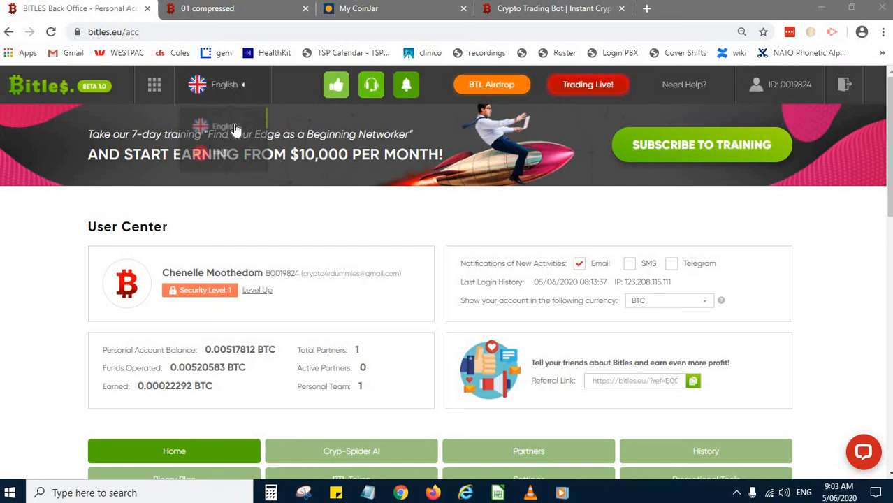
pyautogui.moveTo(412, 237)
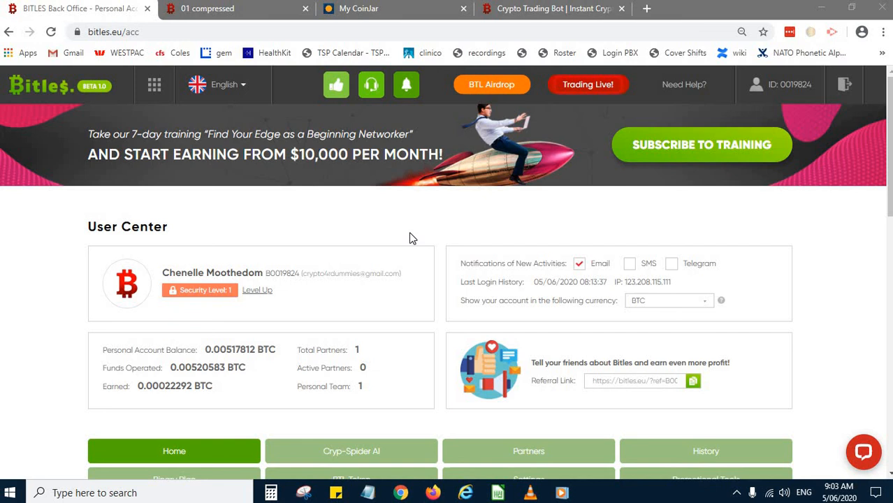